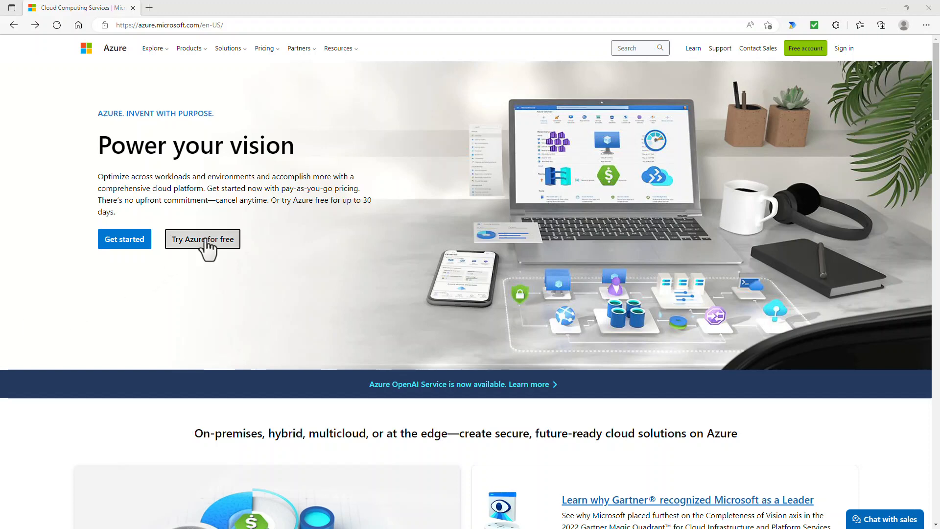
Step: Go from the Azure homepage to the 'Try Azure for free' offer page
left_click(203, 238)
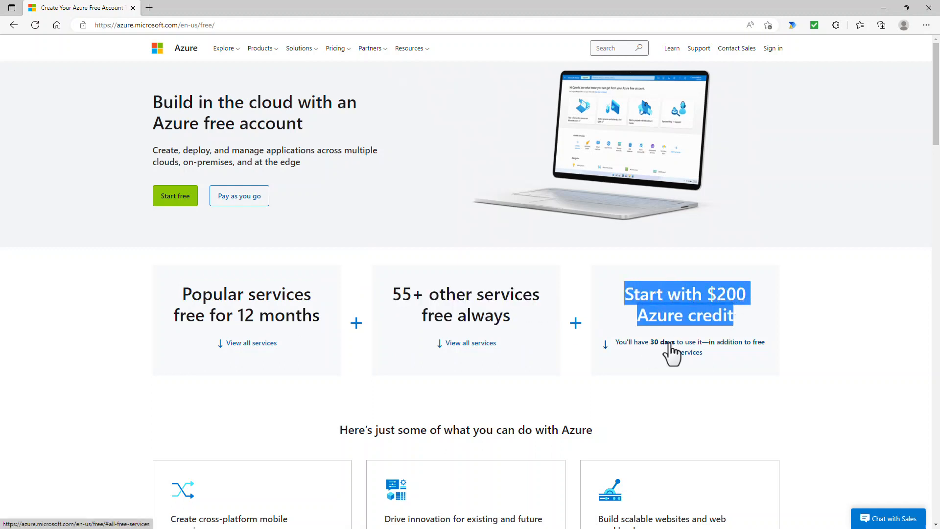
mouse_move(627, 399)
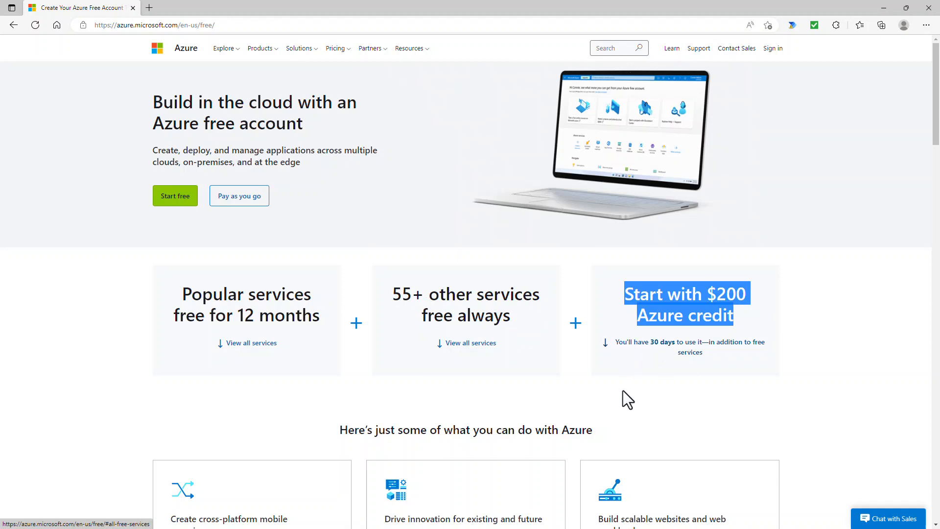
scroll("down", 3)
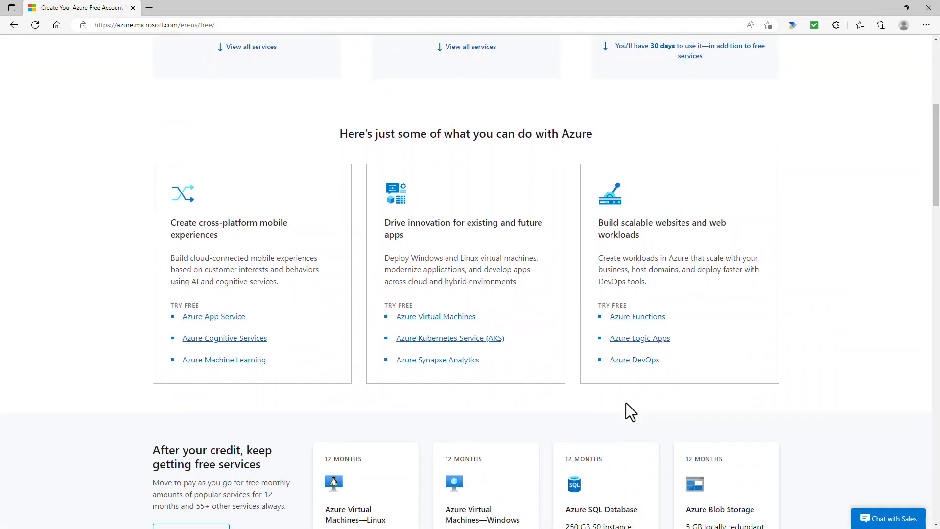
mouse_move(243, 254)
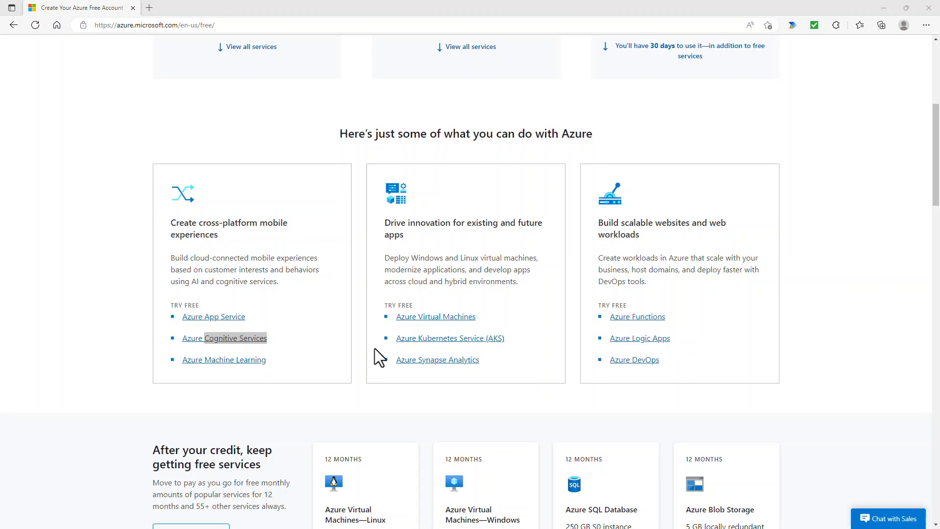
mouse_move(406, 306)
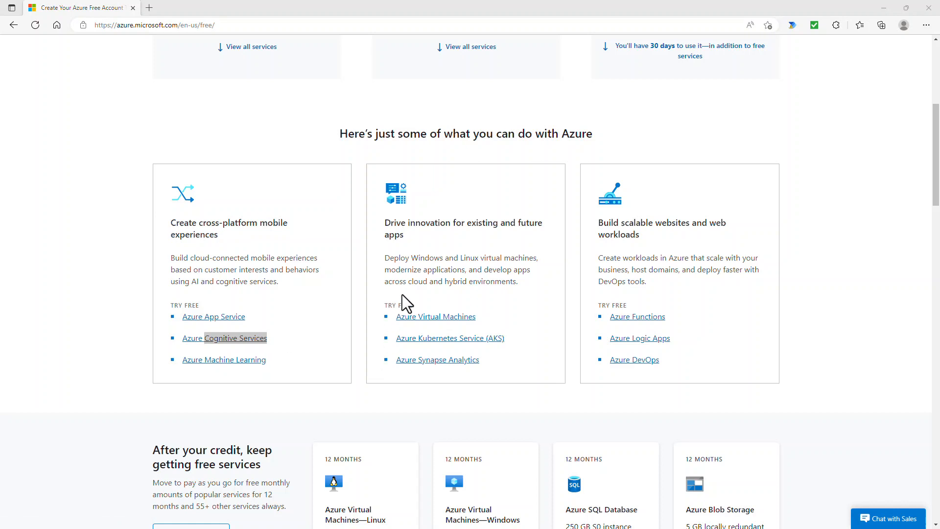
mouse_move(436, 317)
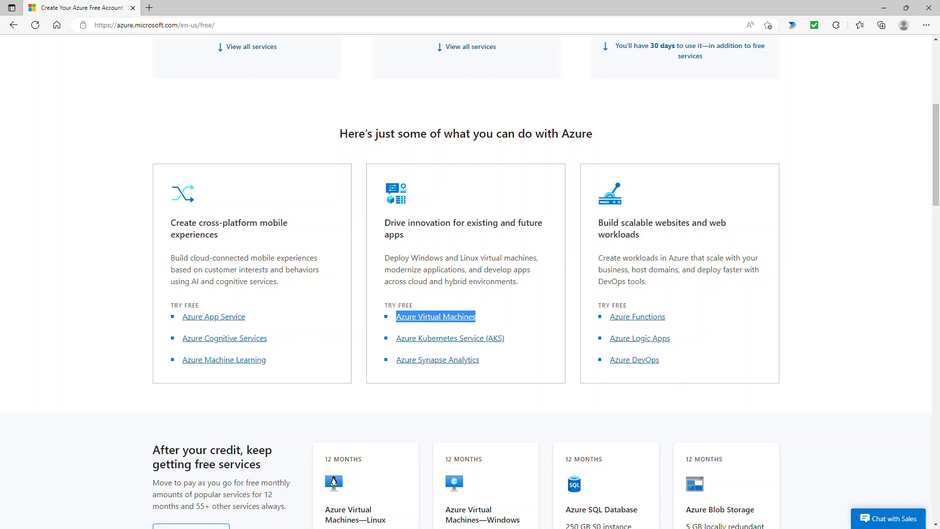
double_click(629, 222)
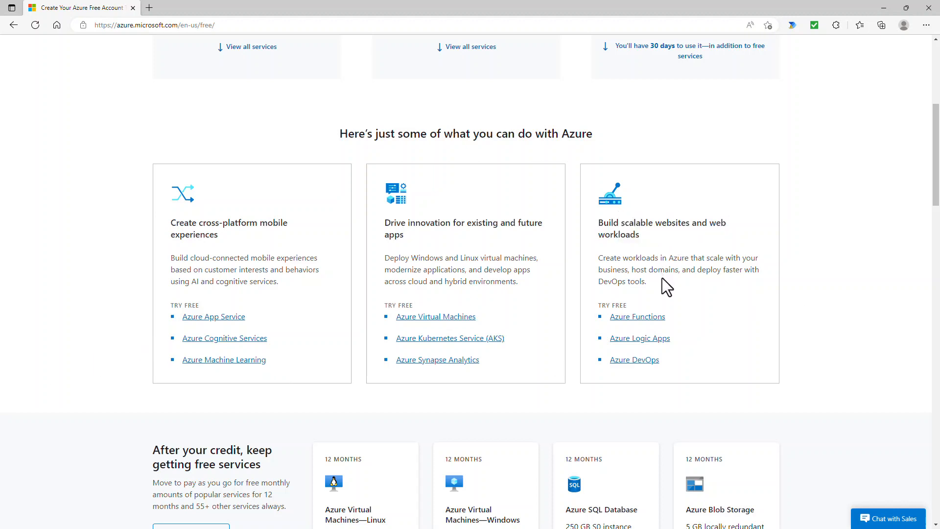
mouse_move(683, 328)
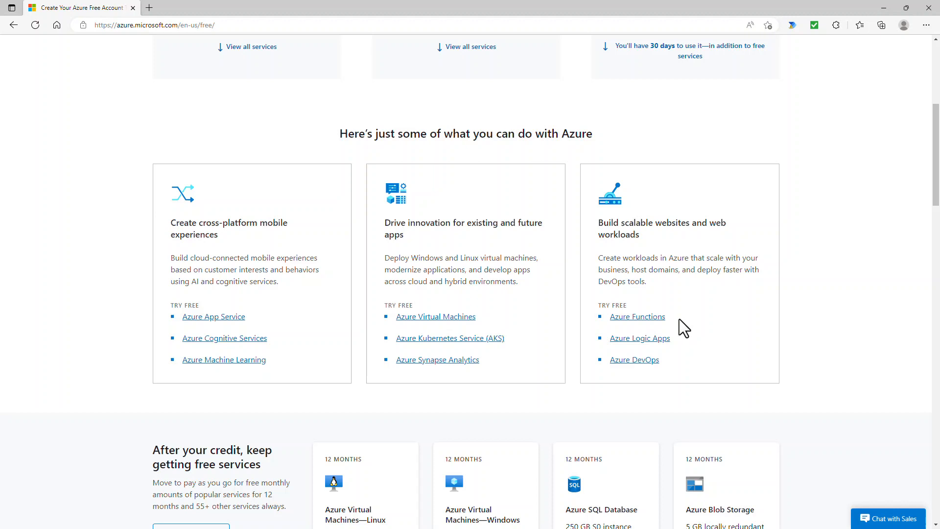
double_click(649, 337)
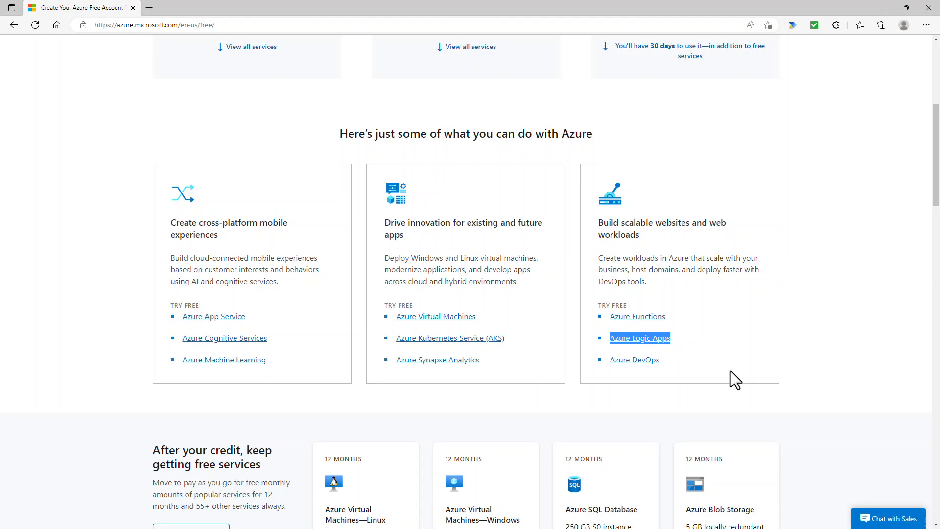
scroll("down", 3)
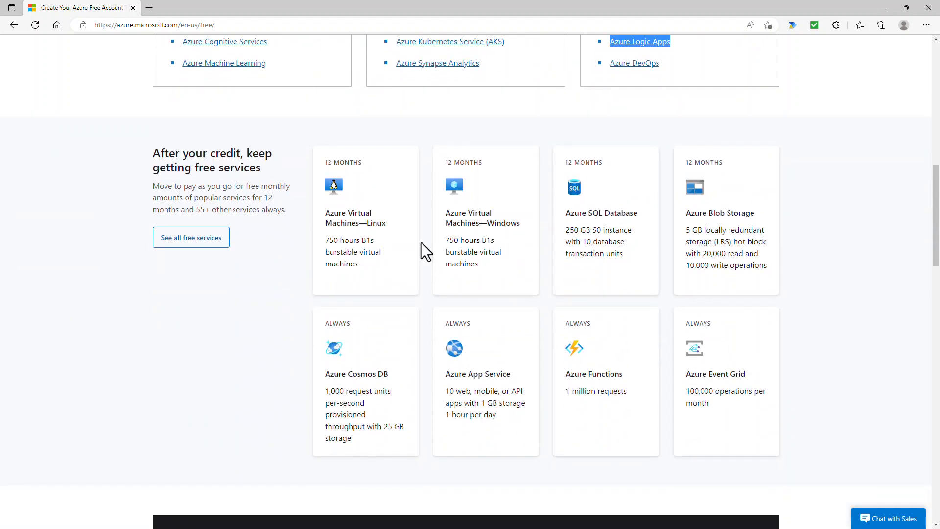
mouse_move(329, 250)
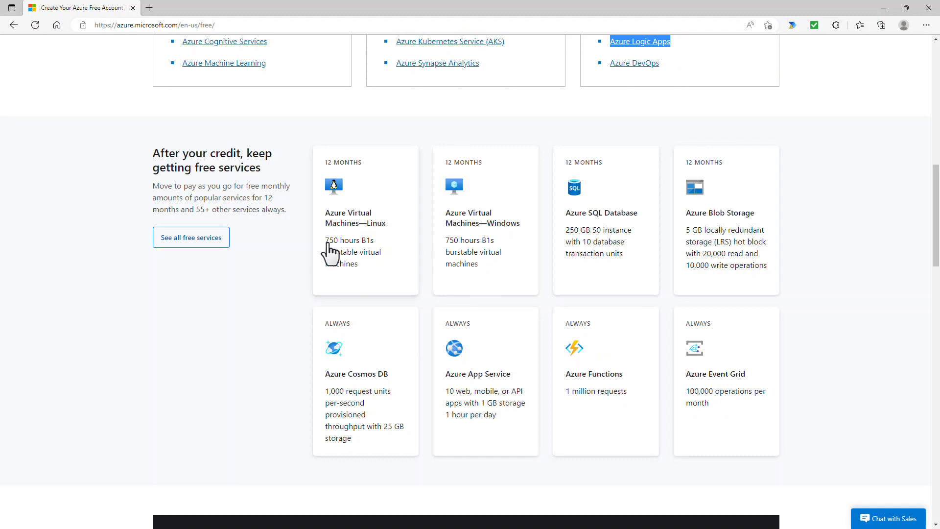
mouse_move(351, 258)
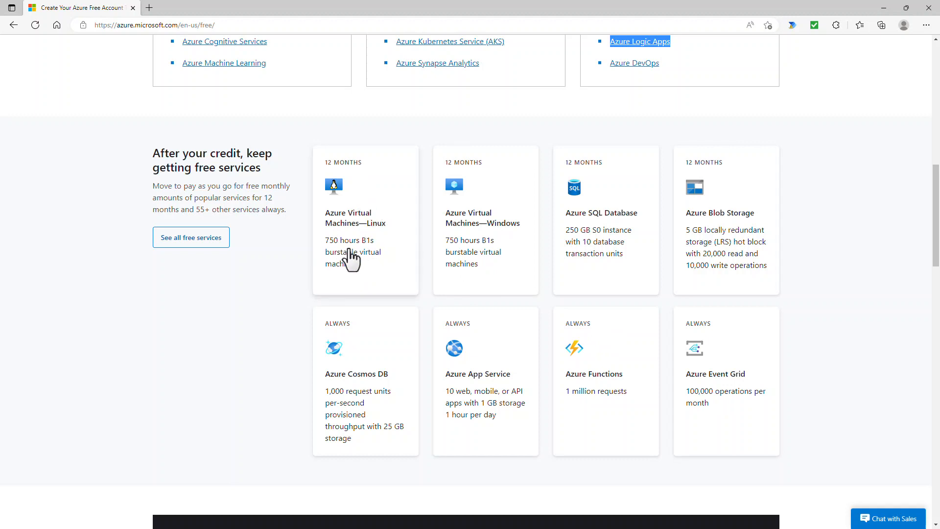
mouse_move(480, 266)
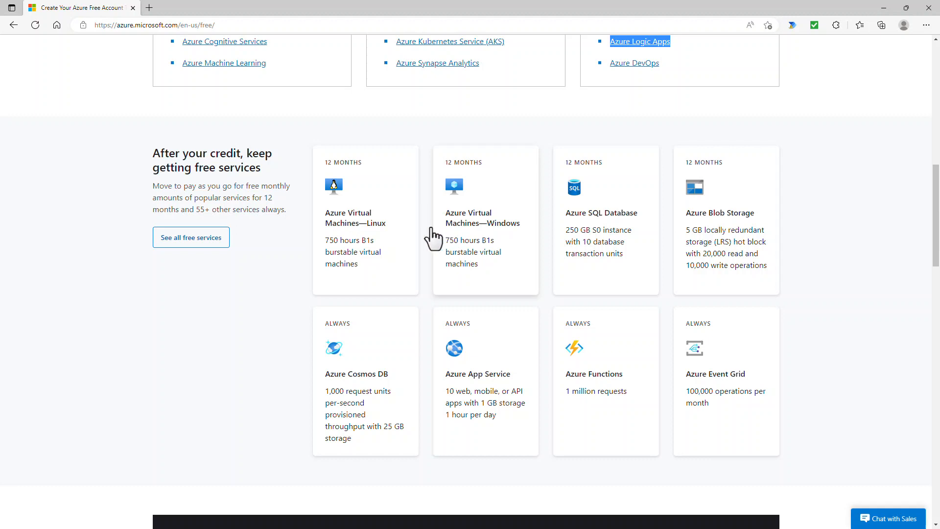
mouse_move(429, 234)
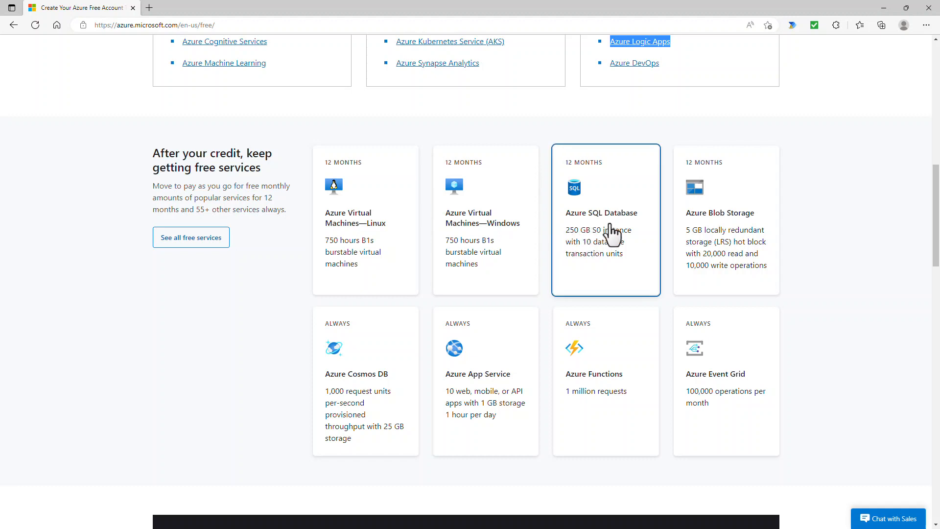
scroll("down", 3)
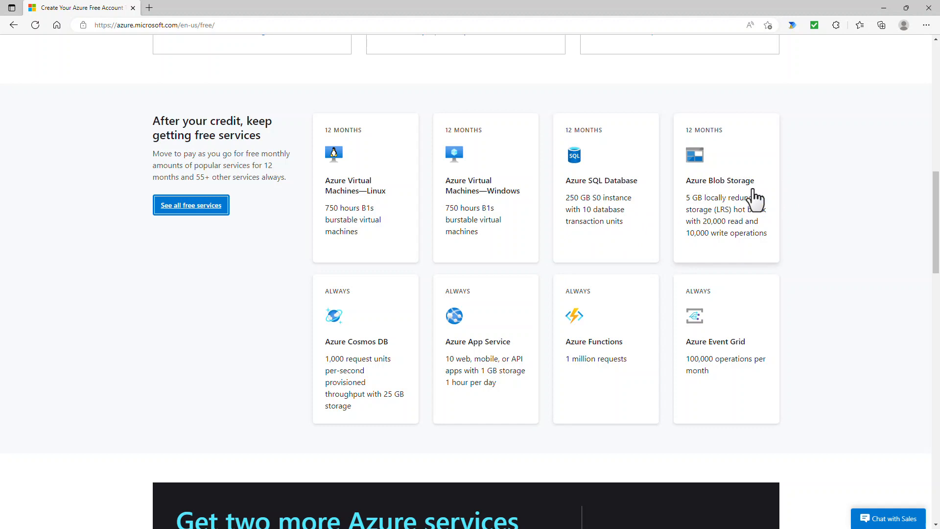
mouse_move(331, 378)
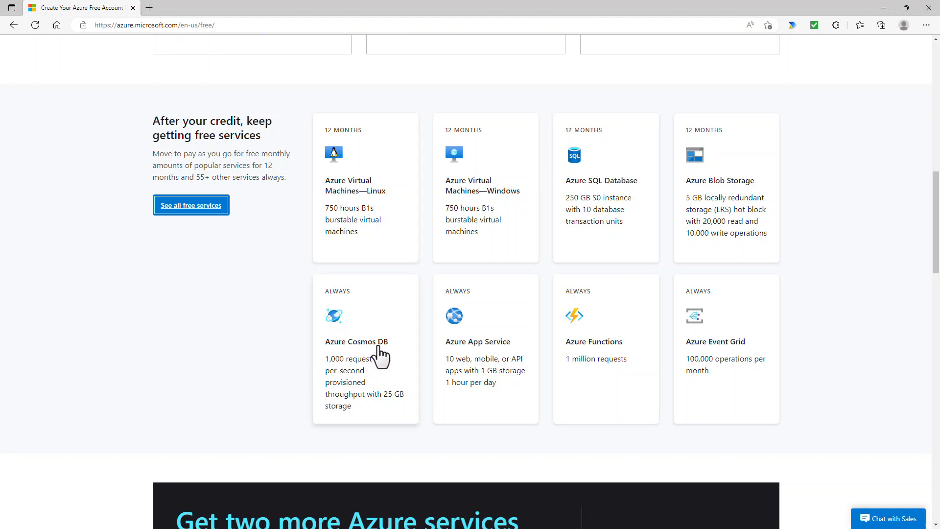
mouse_move(483, 351)
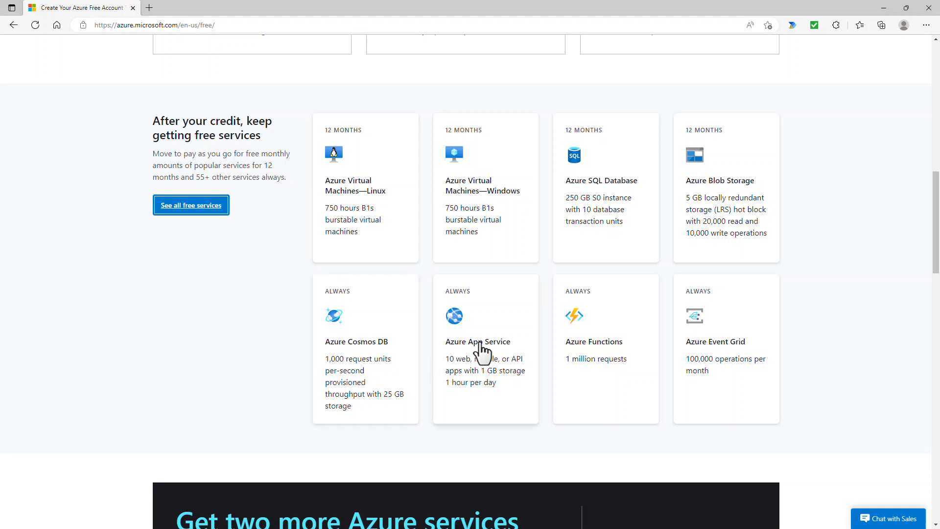
mouse_move(591, 352)
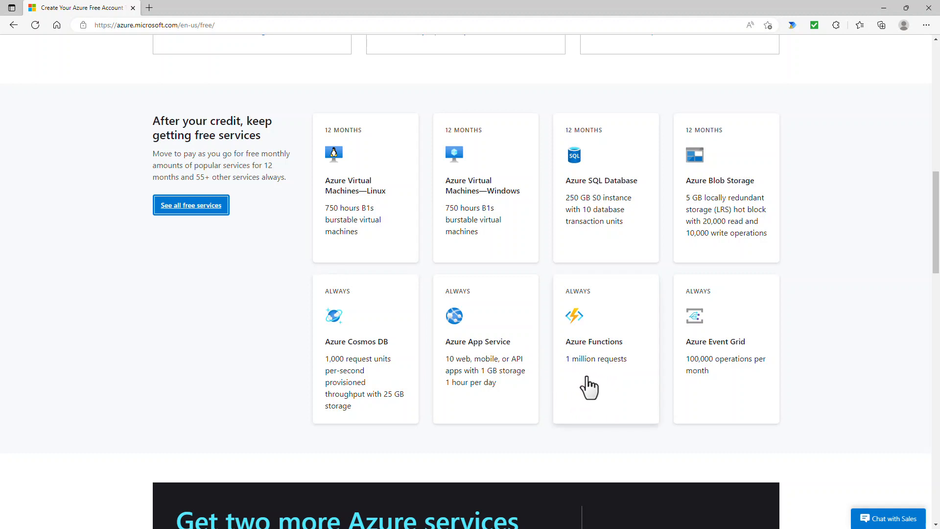
mouse_move(690, 369)
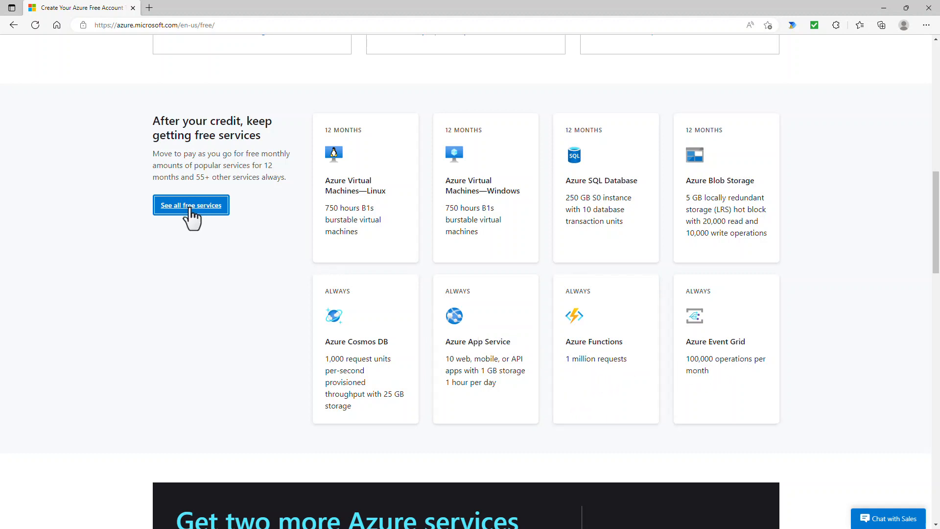
Step: Show 'See all free services' and scroll through the table of free amounts and periods
left_click(190, 204)
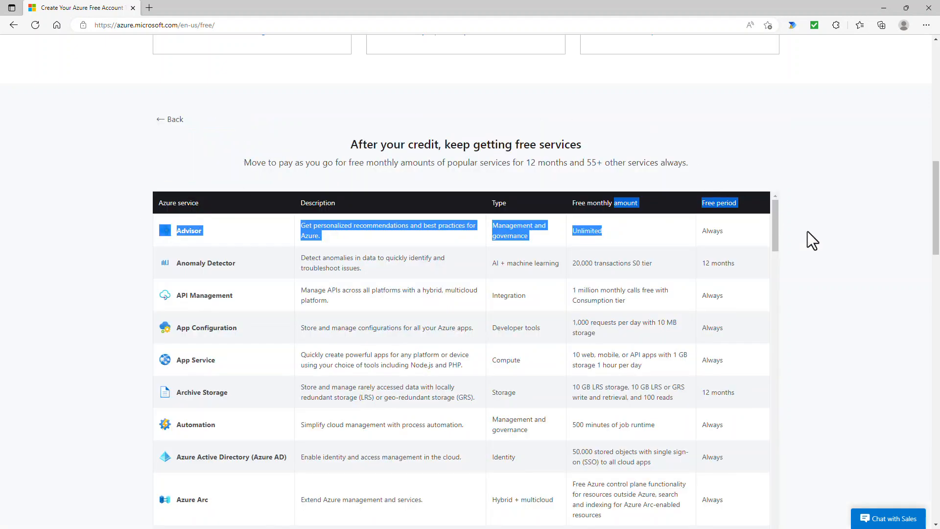
scroll("down", 3)
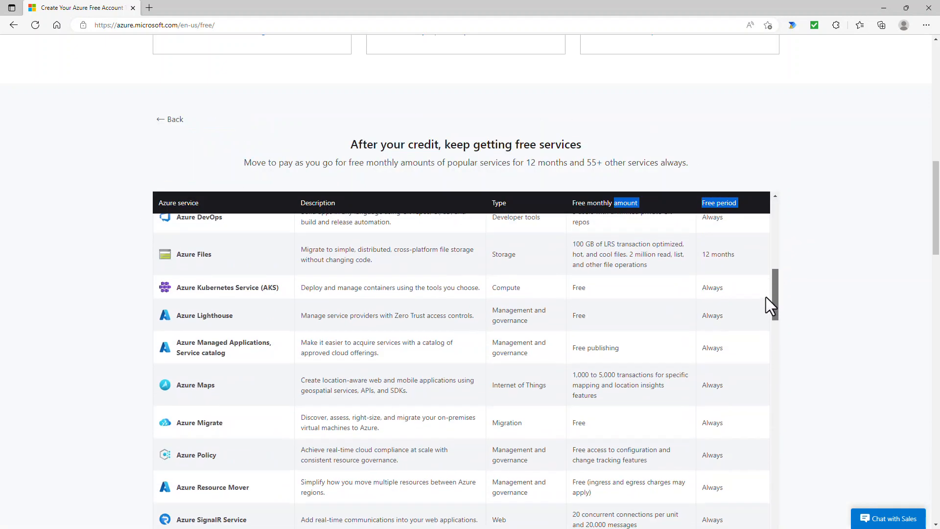
scroll("down", 3)
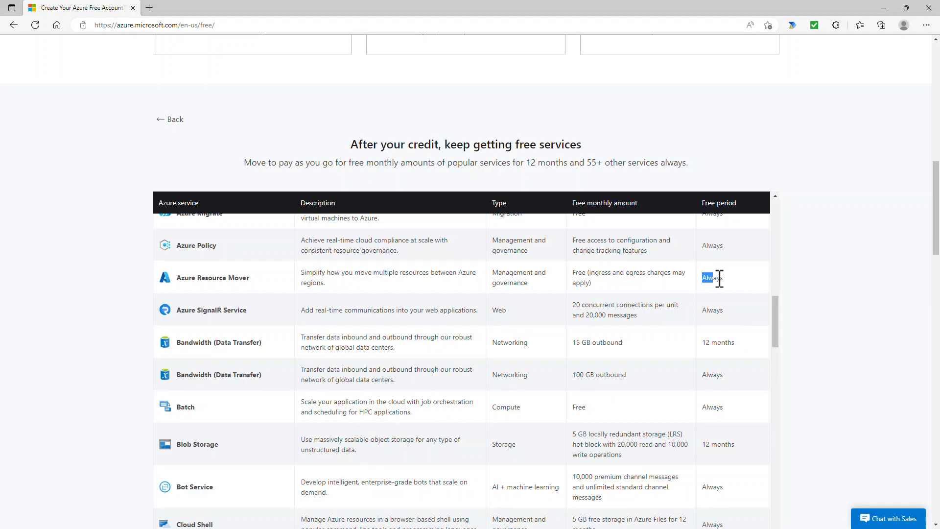
scroll("down", 3)
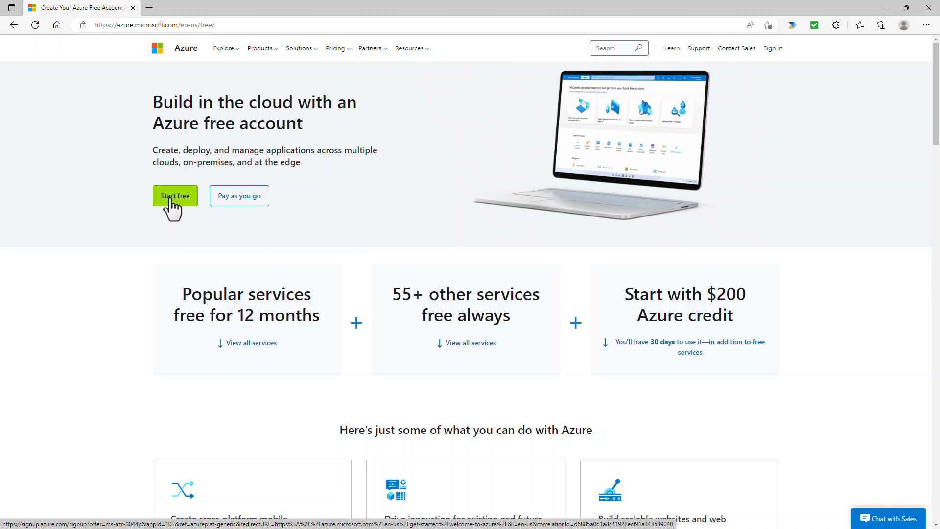
Step: Start the free sign-up, choose 'Use another account', and reach 'Create one!' account form
left_click(176, 196)
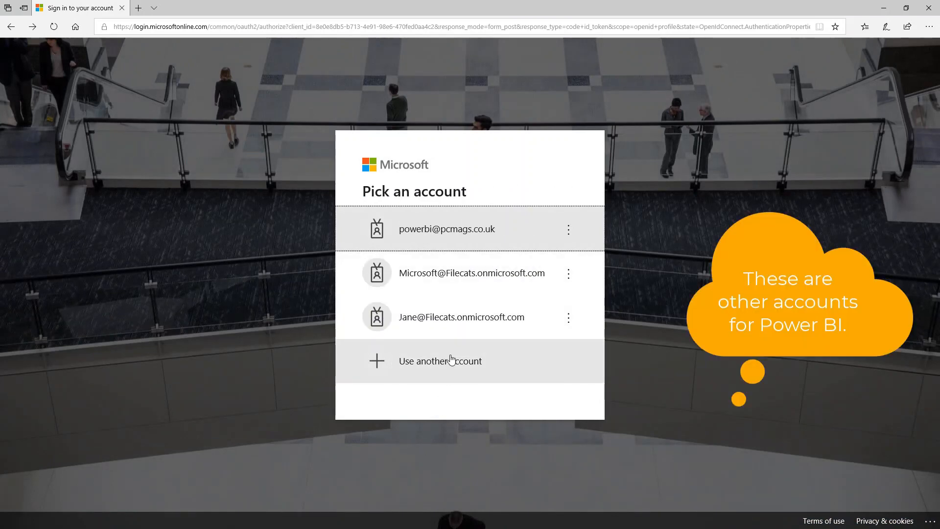
left_click(440, 360)
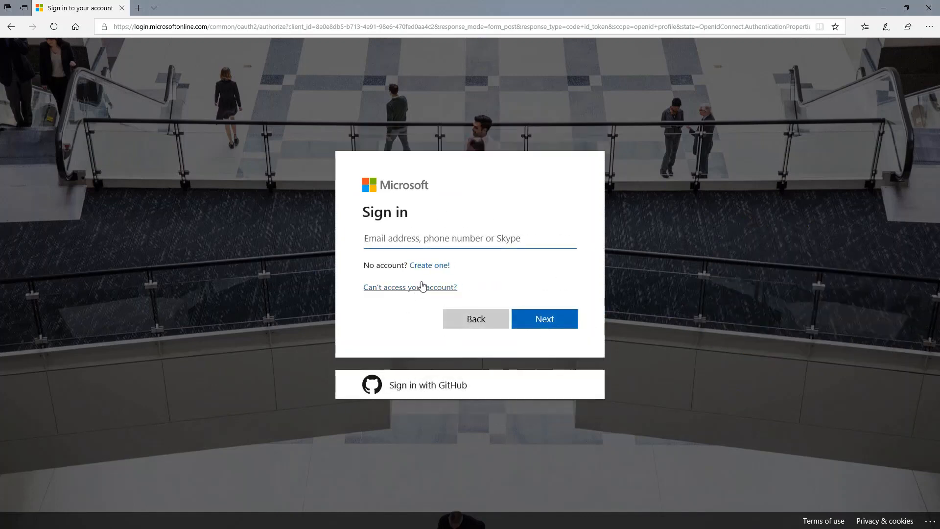
left_click(429, 265)
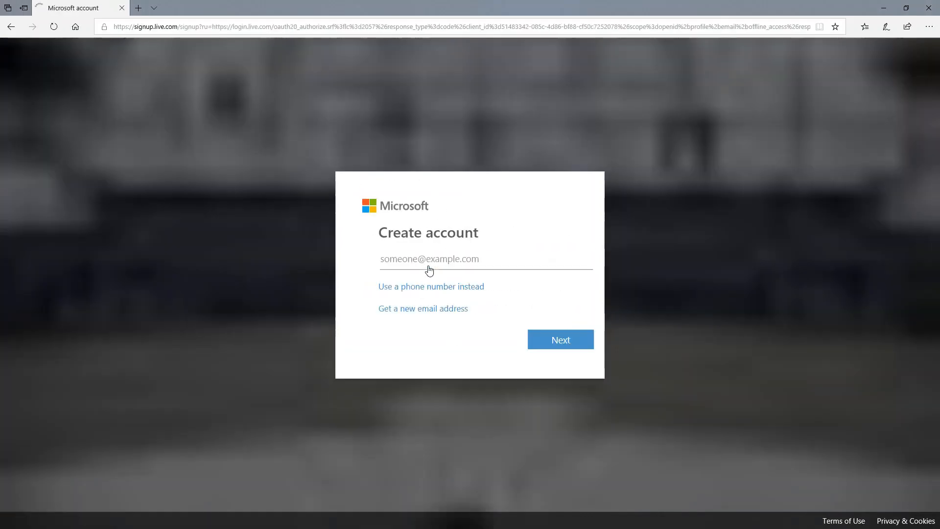
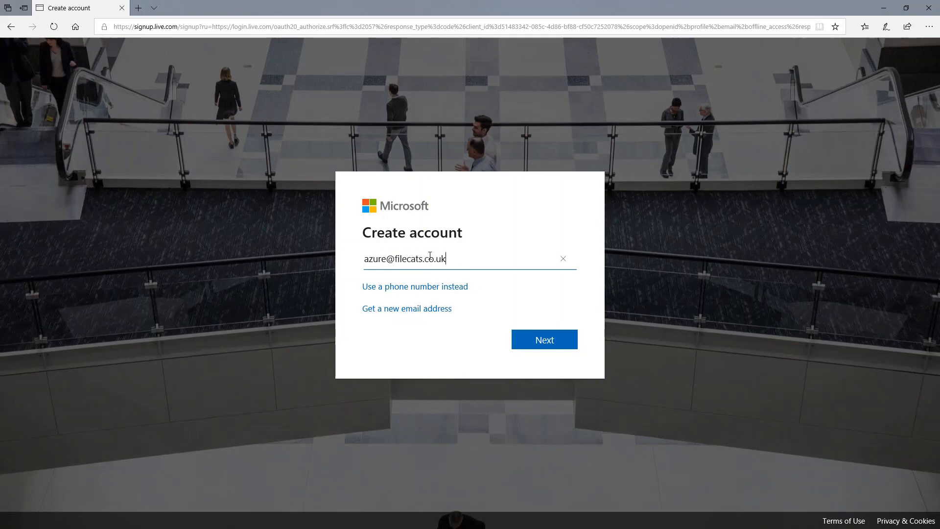
left_click(543, 339)
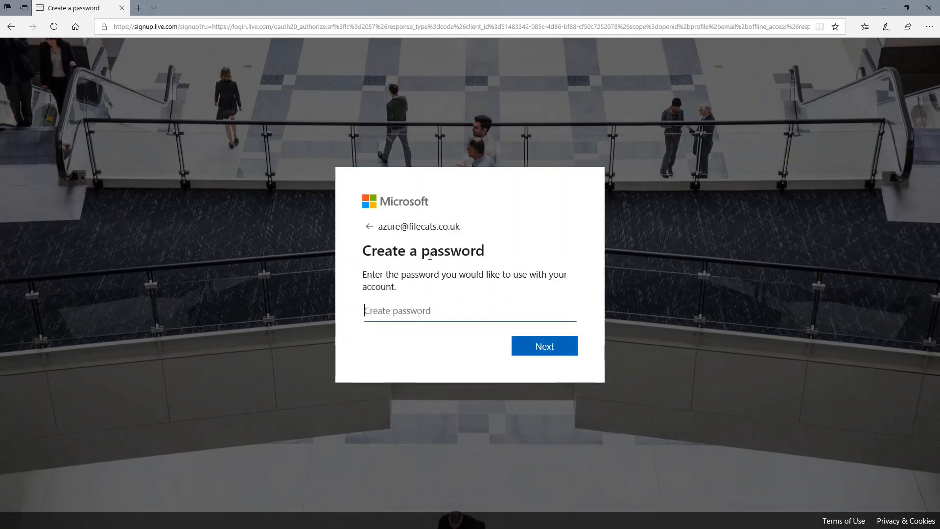
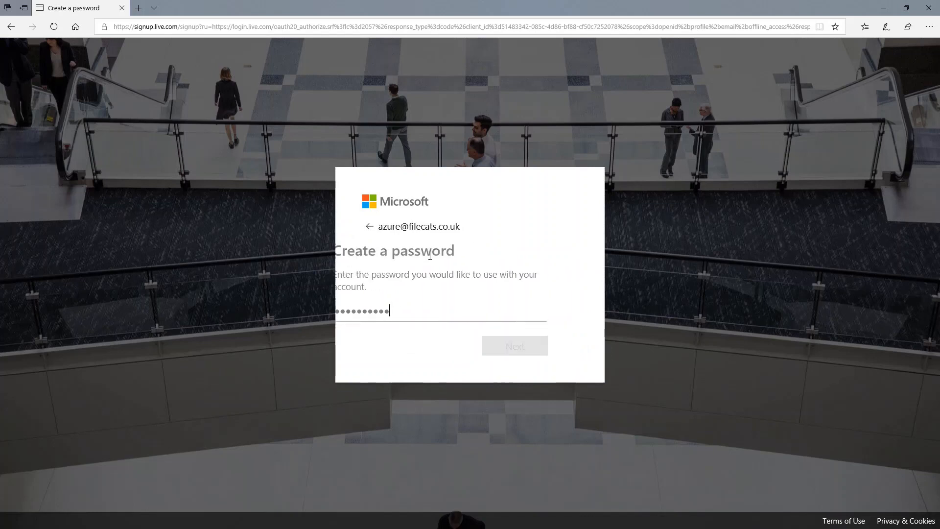
left_click(513, 345)
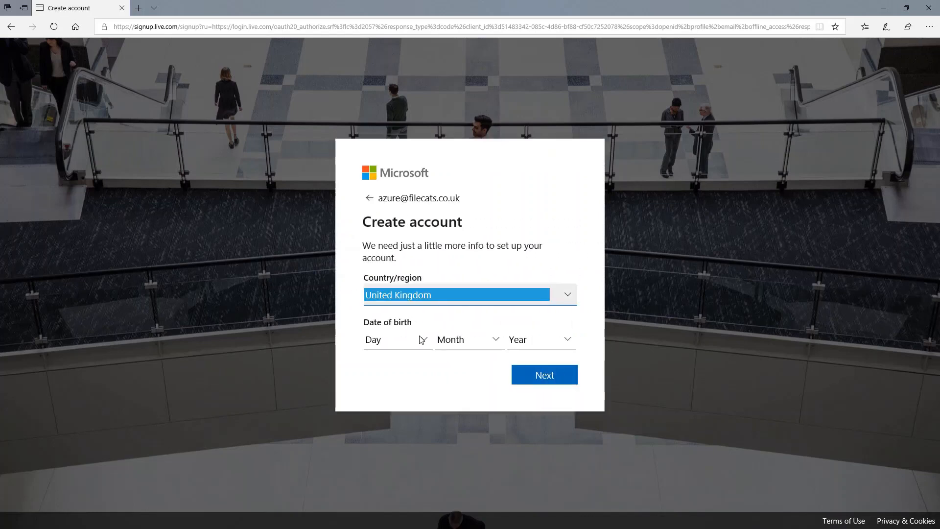
mouse_move(534, 371)
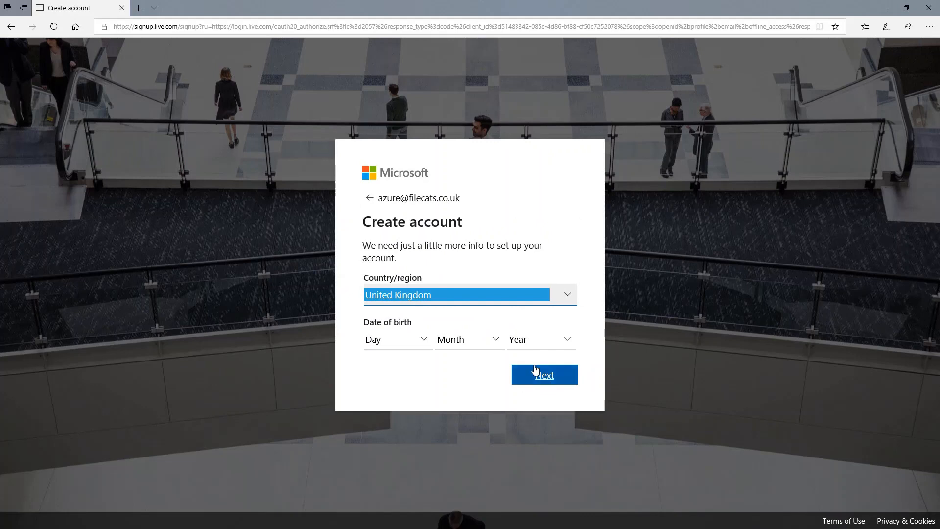
left_click(543, 374)
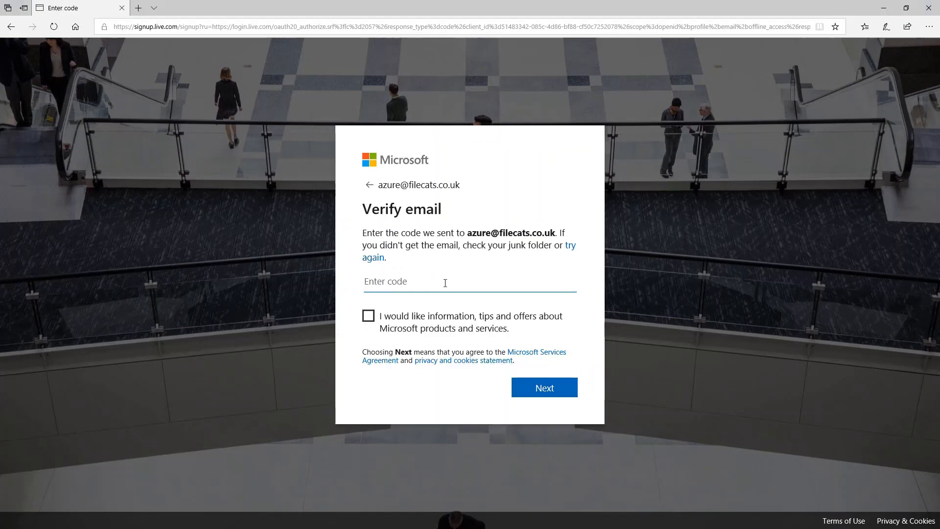
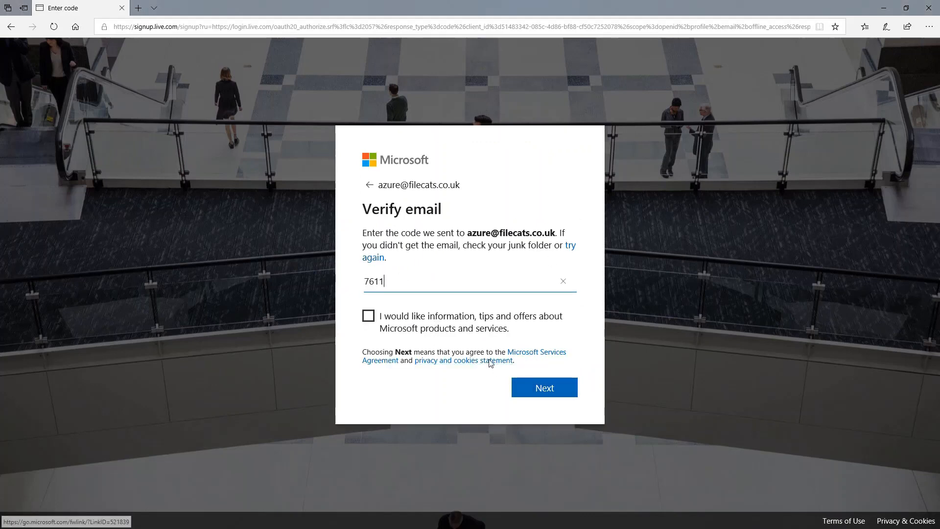
mouse_move(530, 330)
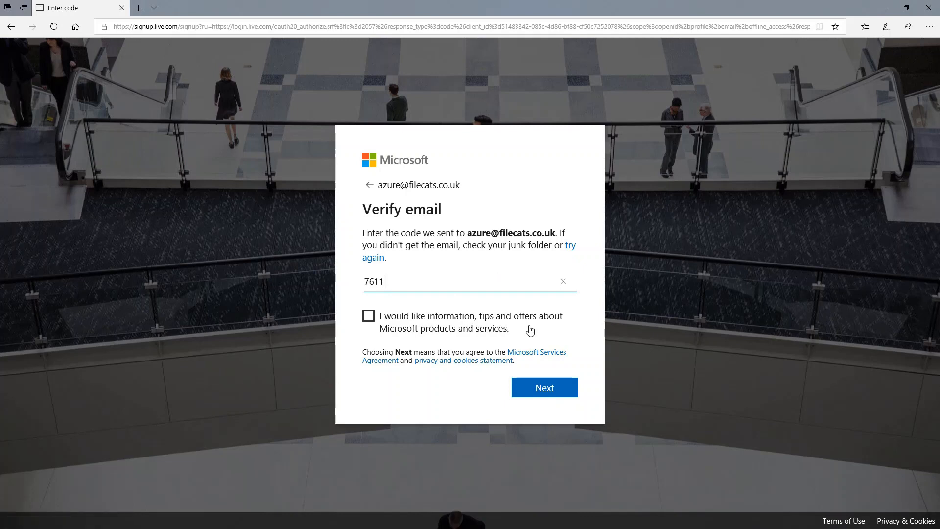
left_click(544, 387)
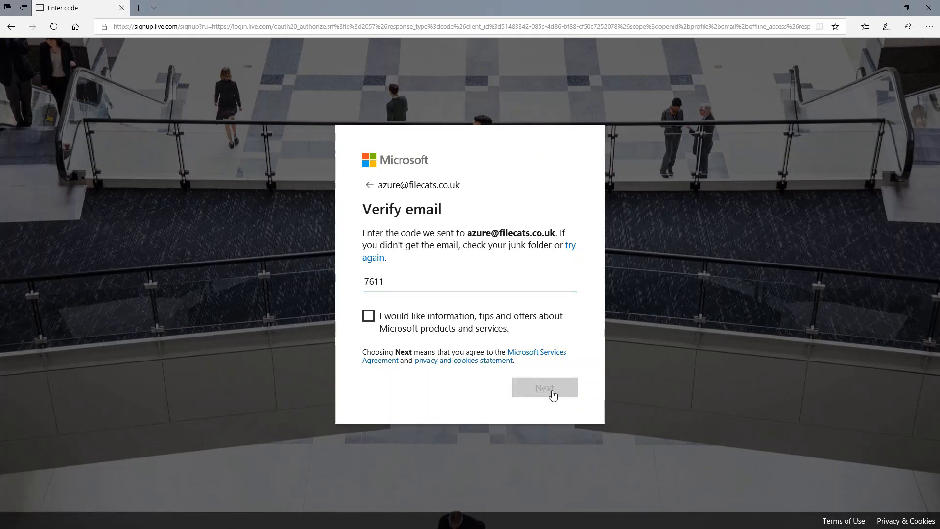
left_click(543, 387)
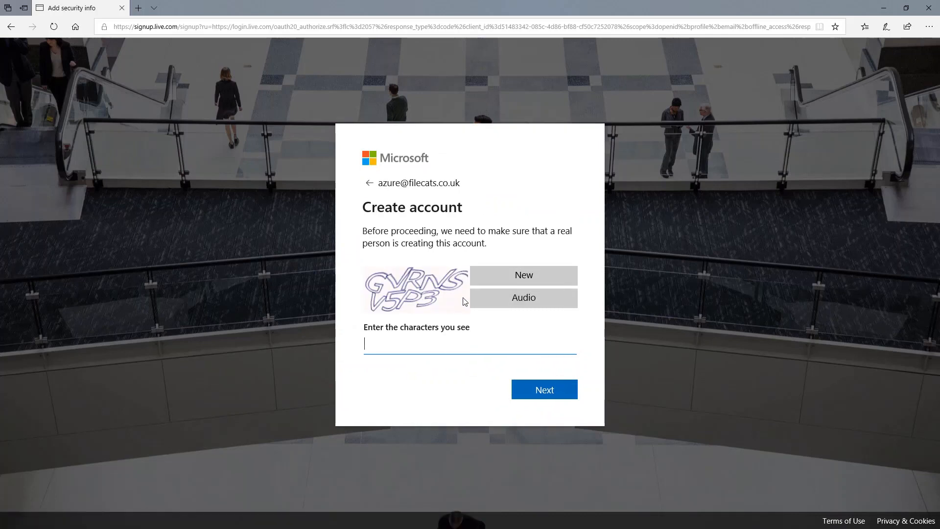
left_click(543, 389)
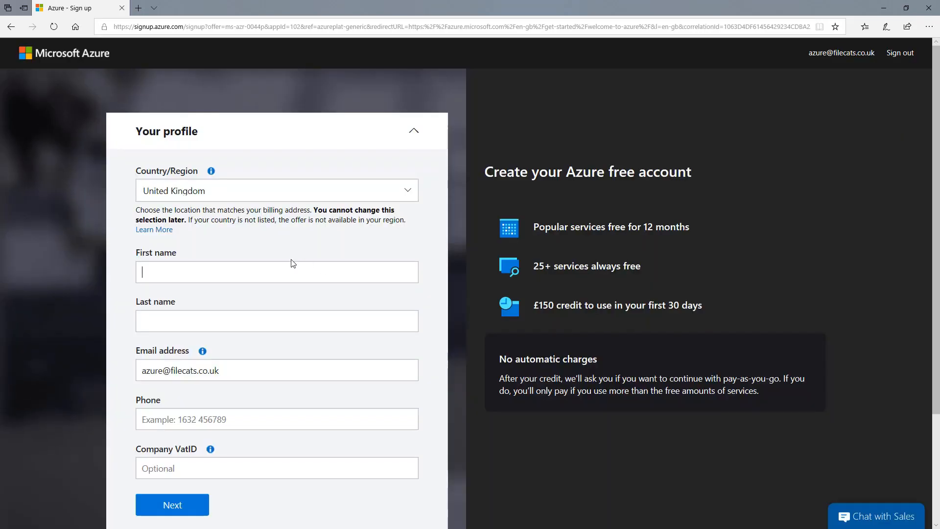
Step: Review the phone and card verification sections, note the £150 credit, and accept the agreement
left_click(172, 504)
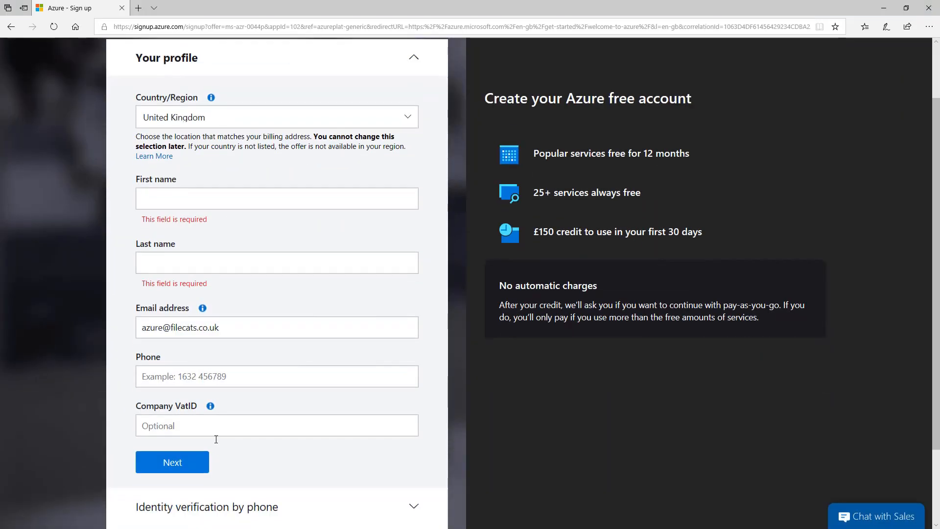
scroll("down", 3)
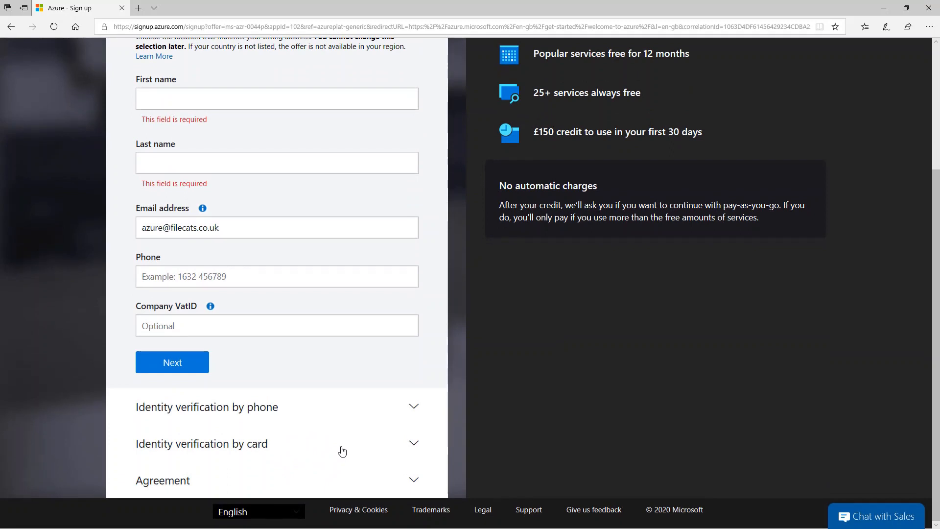
left_click(207, 443)
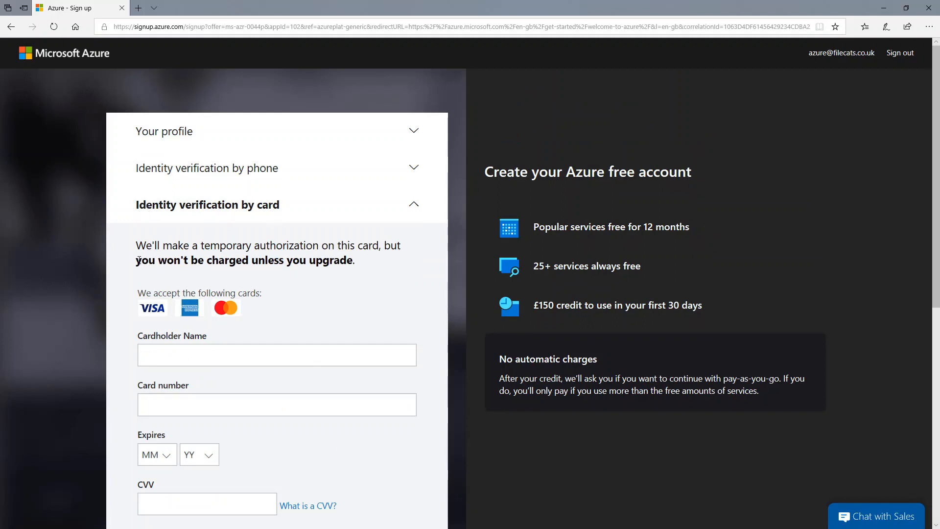
left_click_drag(251, 260, 355, 260)
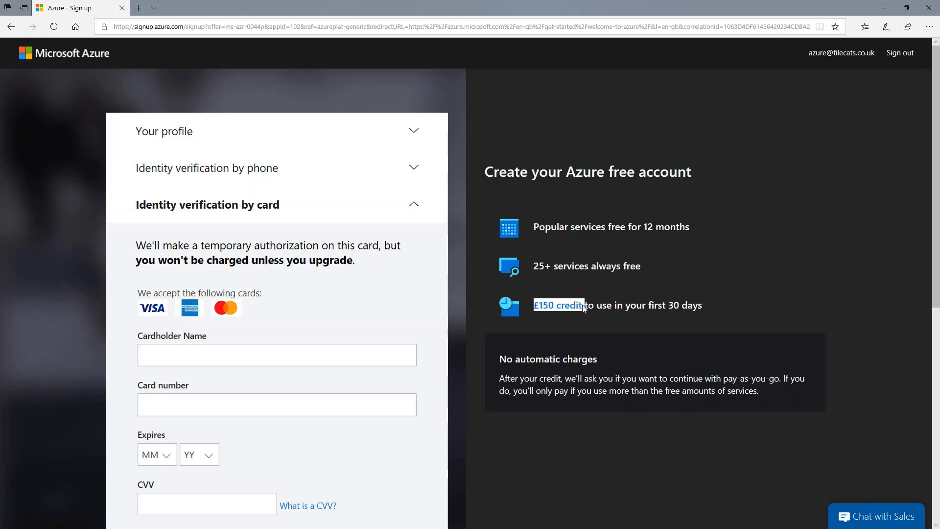
scroll("down", 3)
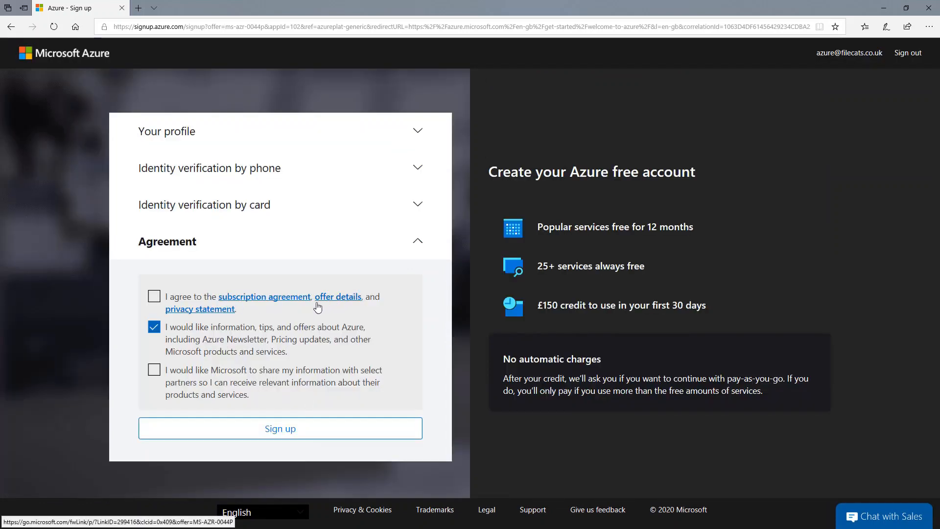
left_click(154, 296)
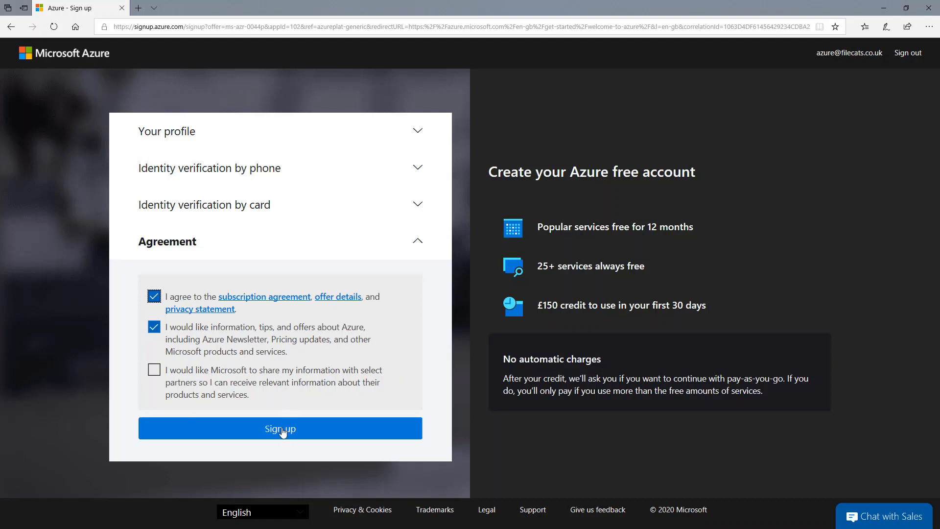
Step: Sign up and reach the 'You're ready to start with Azure' page
left_click(279, 428)
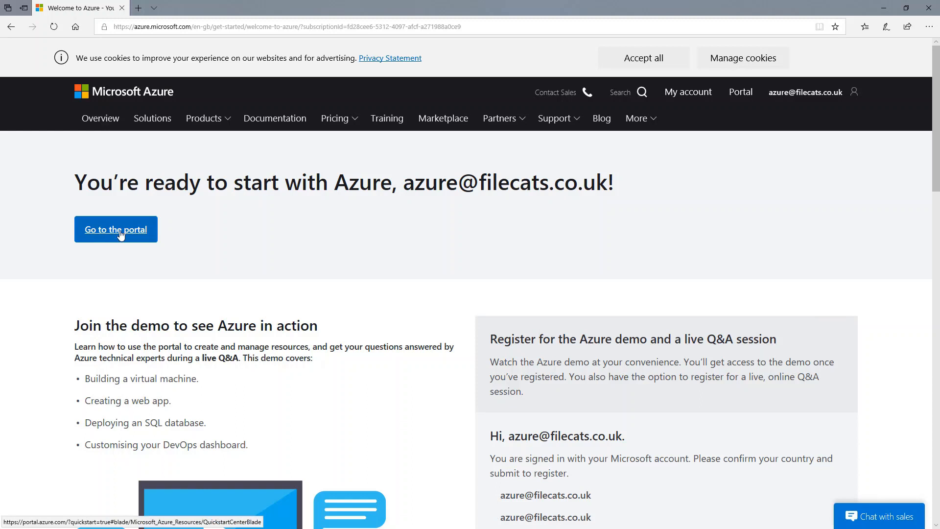
Step: Go to the portal and scroll the Quickstart Center to its Setup guides
left_click(115, 229)
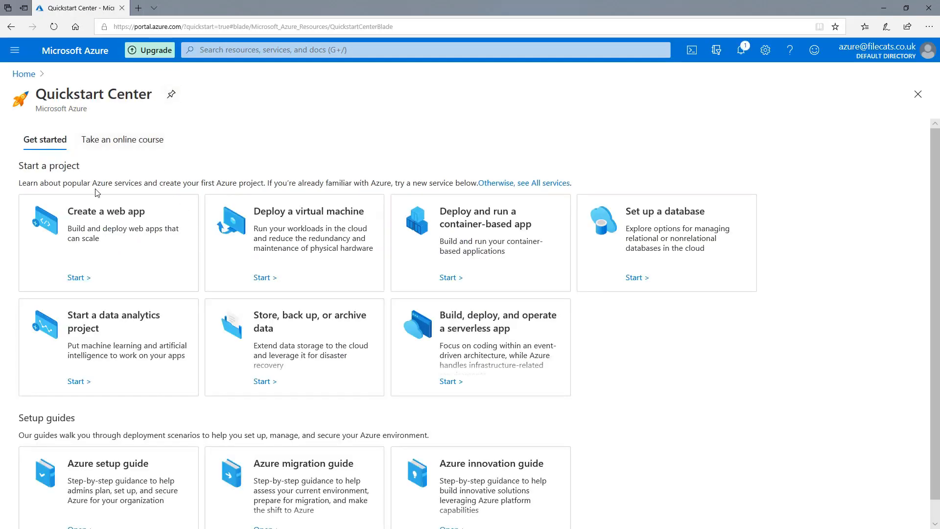
scroll("down", 3)
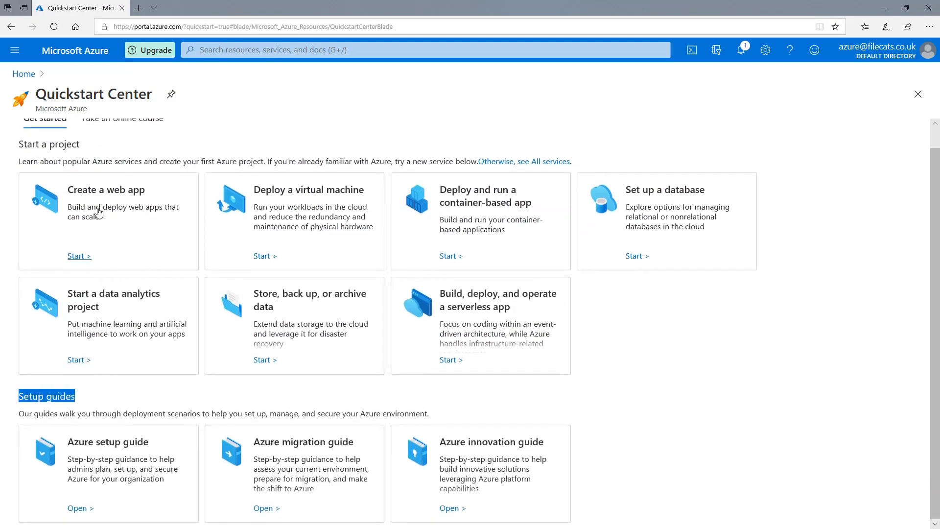
mouse_move(136, 243)
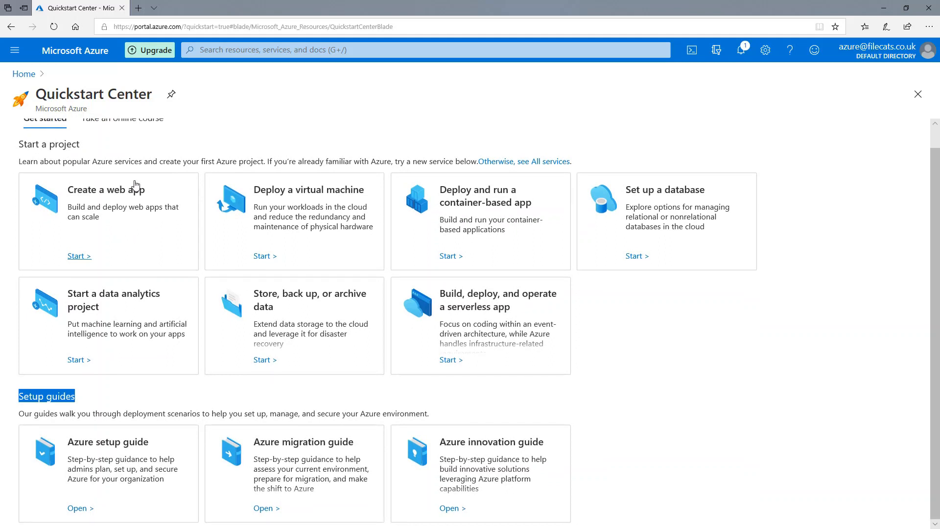
mouse_move(24, 73)
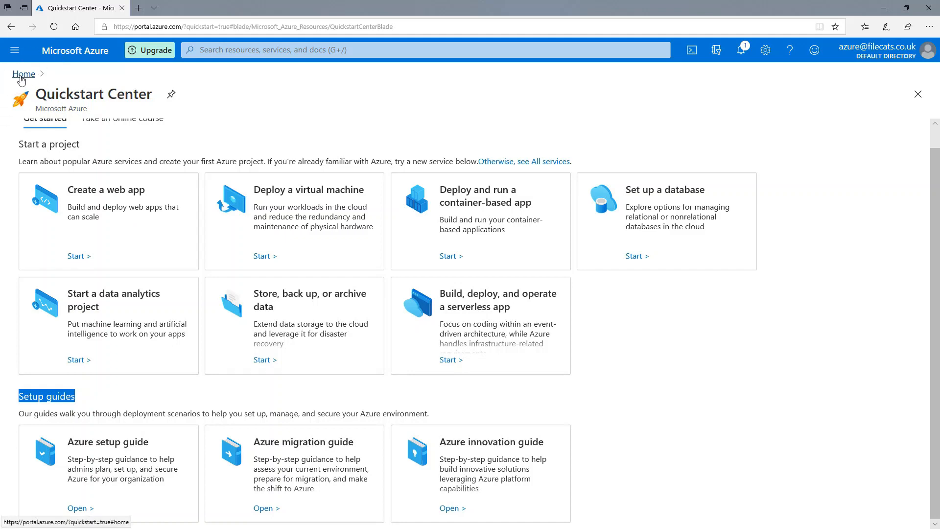
Step: Return to the portal Home, toggle the side menu, and activate the global search bar
left_click(24, 73)
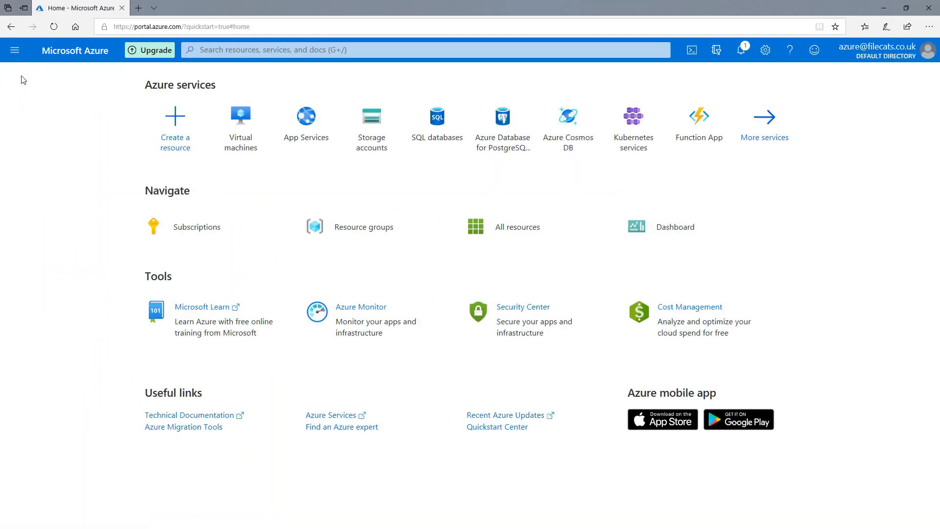
mouse_move(544, 293)
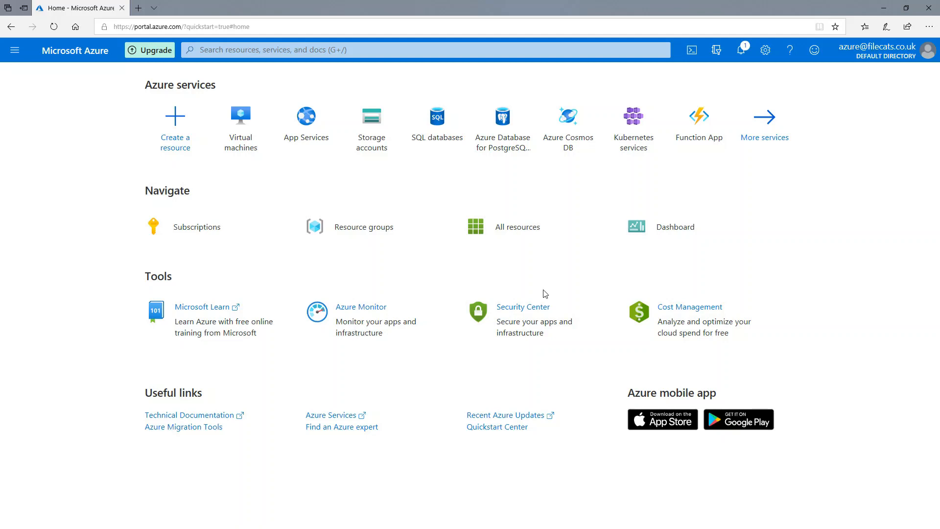
mouse_move(15, 50)
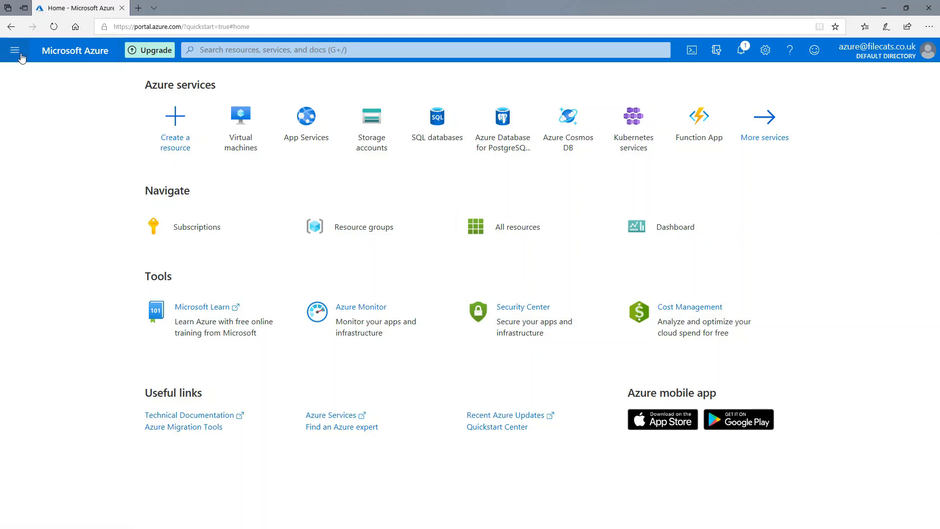
left_click(15, 50)
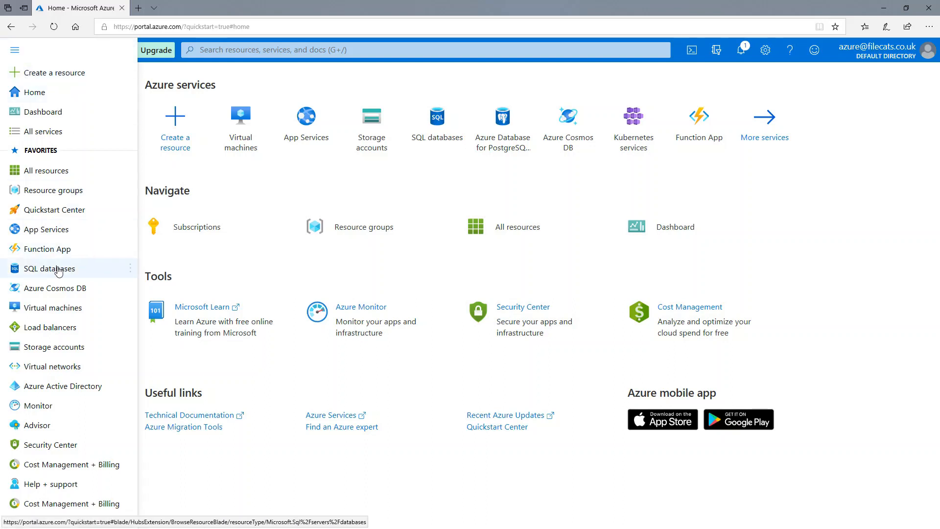
mouse_move(49, 268)
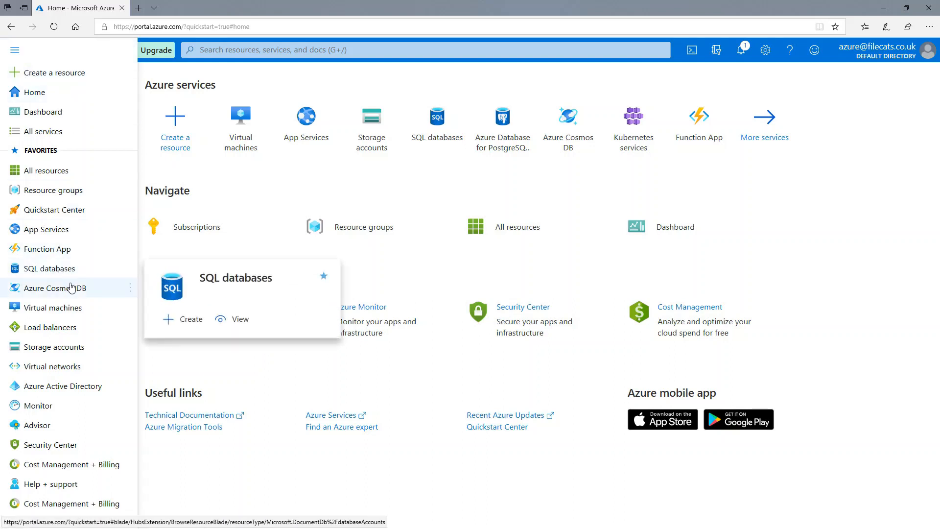
mouse_move(59, 288)
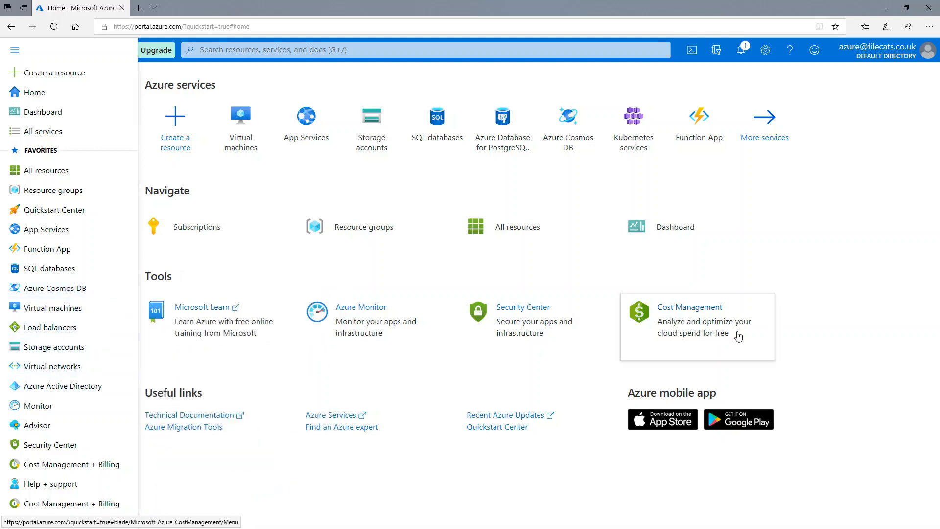
left_click(15, 50)
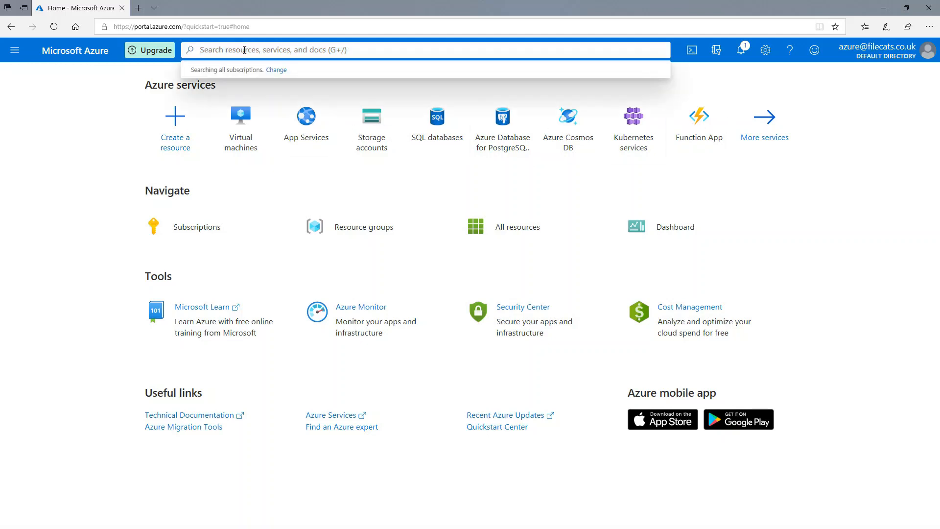
type("storage")
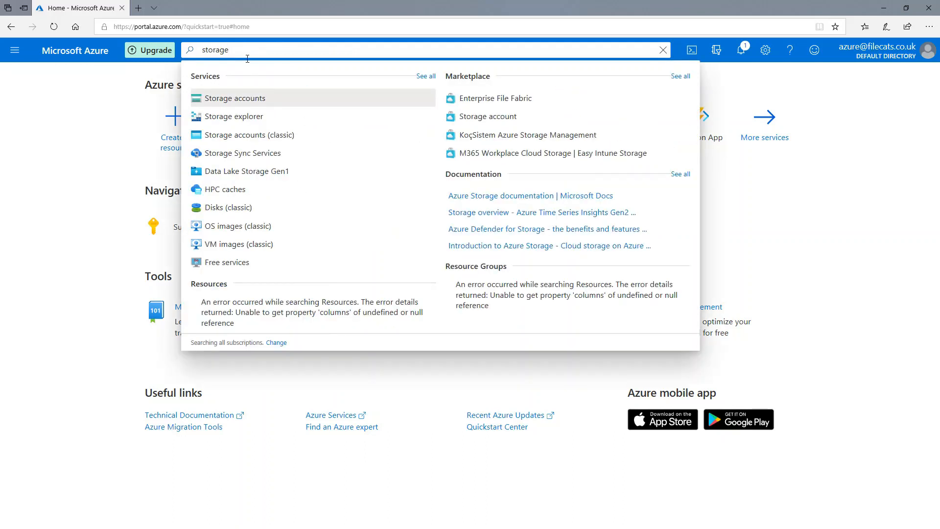
mouse_move(265, 189)
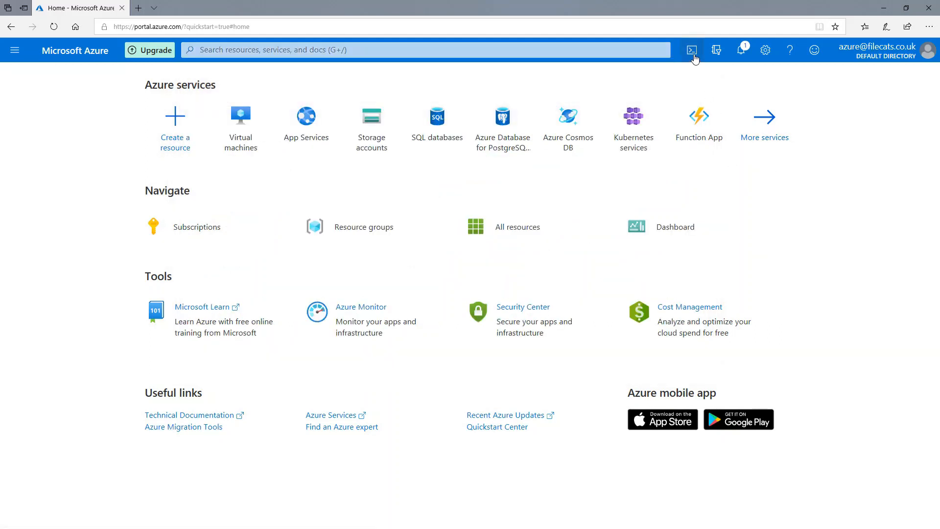
mouse_move(692, 50)
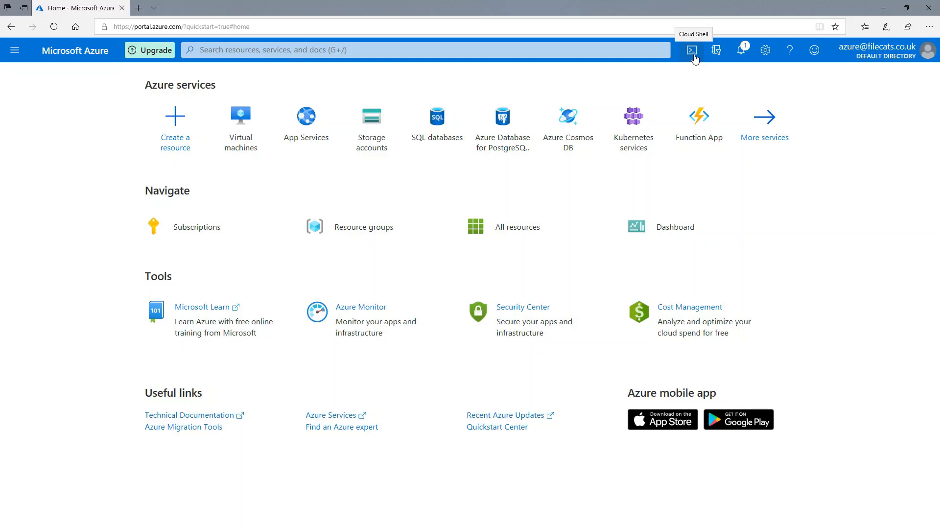
mouse_move(717, 50)
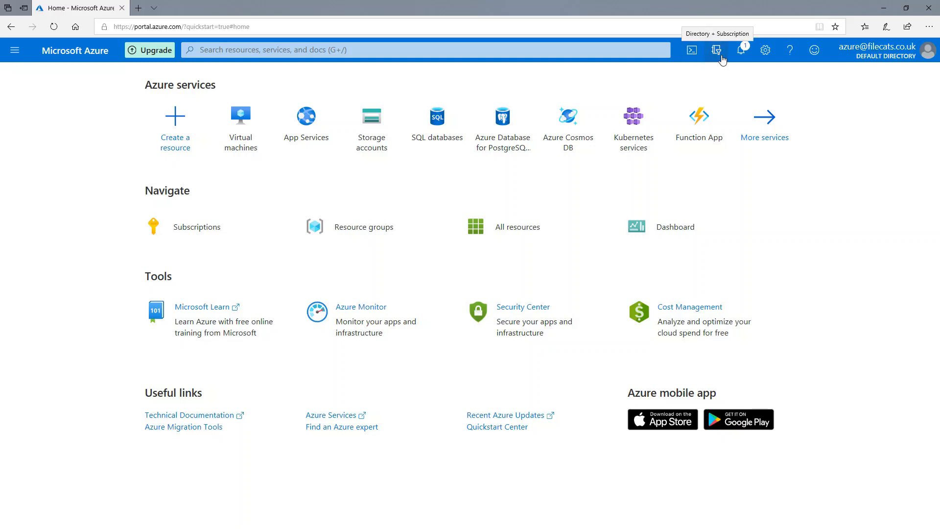
Step: View Directory + Subscription details, then open Notifications showing £150.00 Free Trial credit
left_click(715, 49)
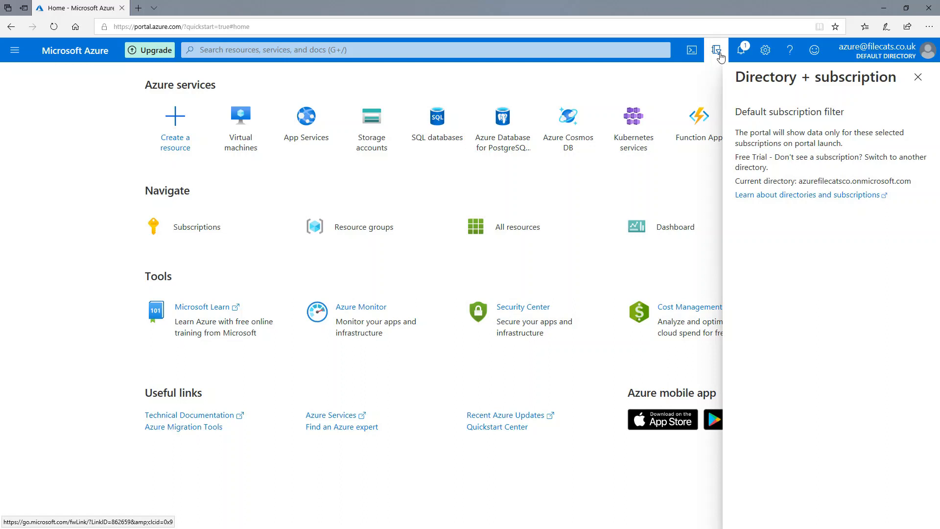
double_click(745, 157)
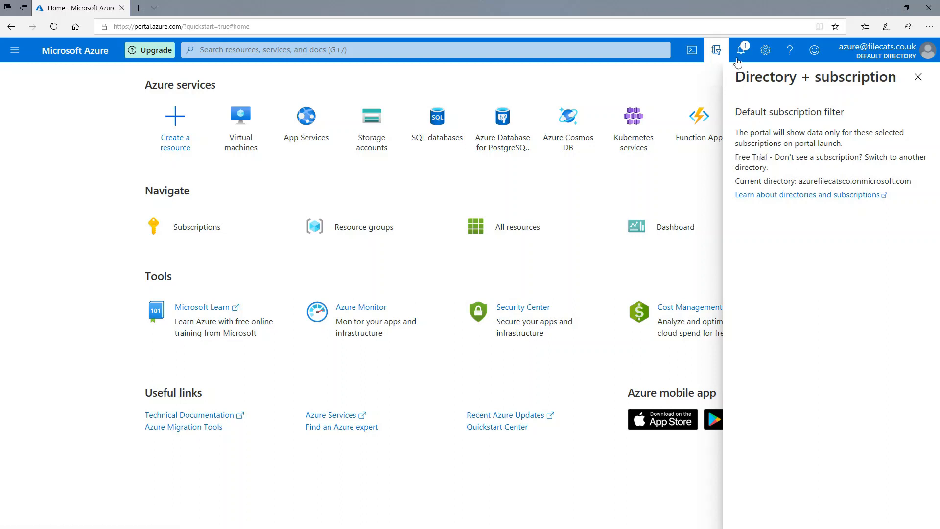
left_click(742, 50)
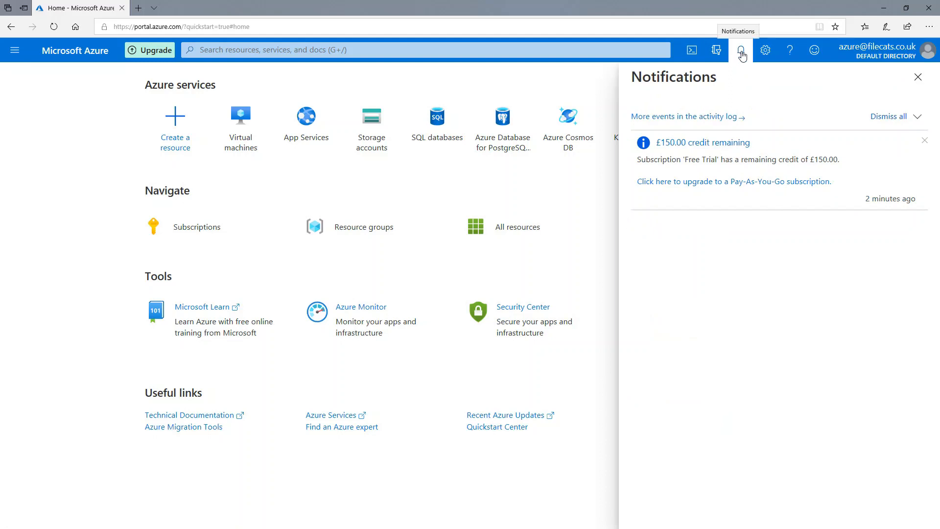
mouse_move(742, 60)
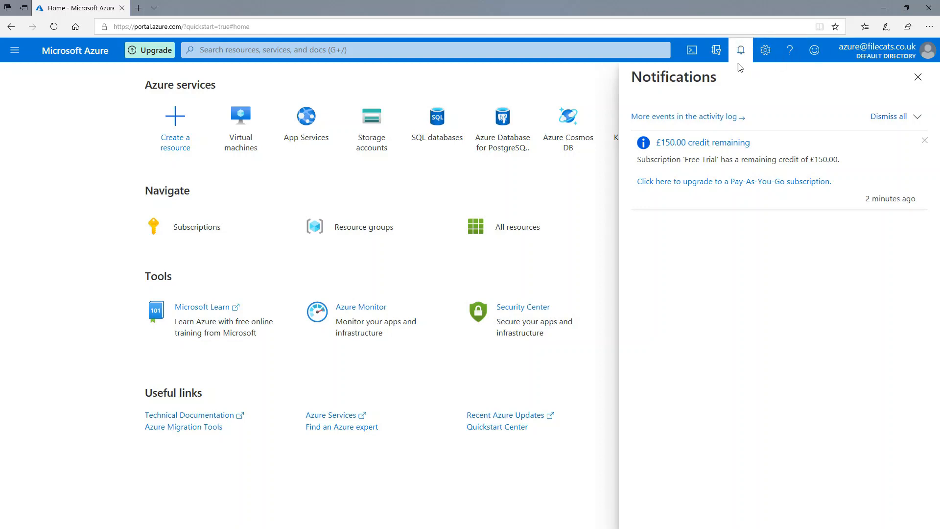
mouse_move(740, 50)
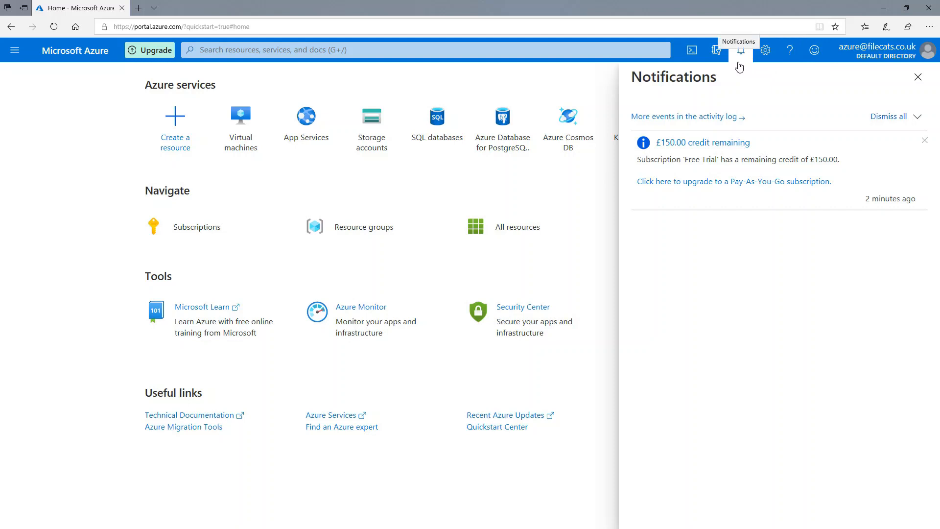
Step: In Portal settings, try dark theme and Docked menu, then restore default theme and Flyout
left_click(766, 50)
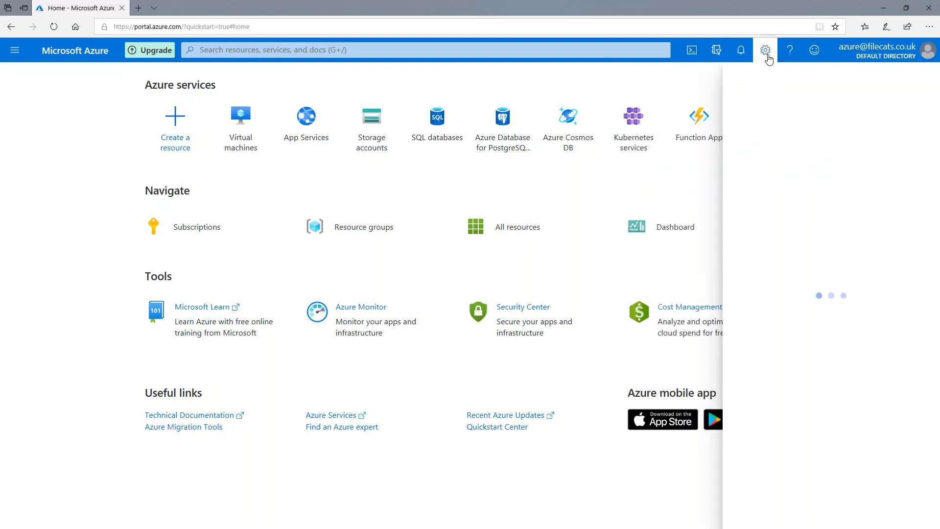
left_click(765, 50)
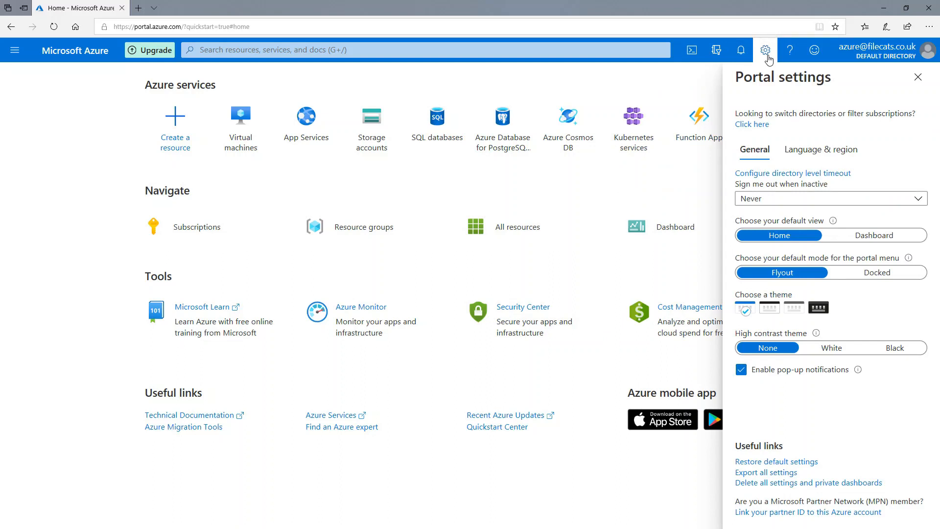
mouse_move(776, 348)
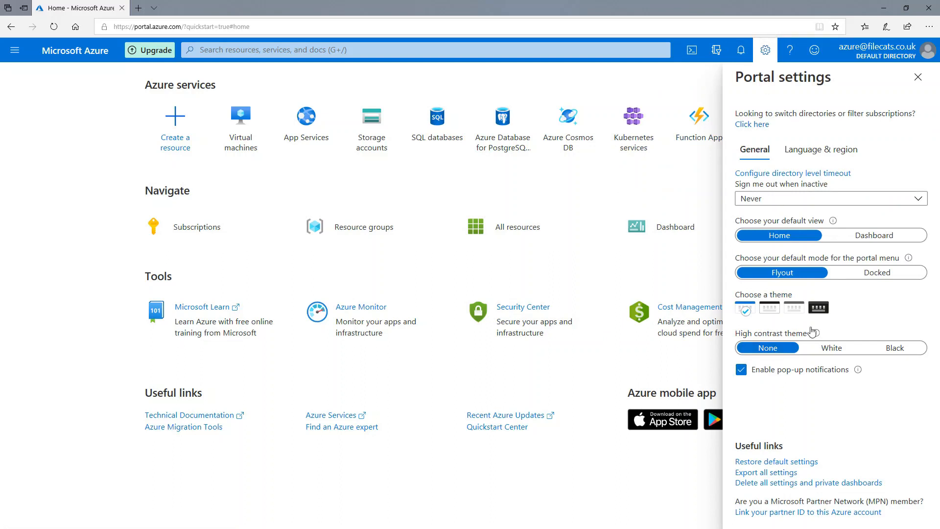
left_click(818, 308)
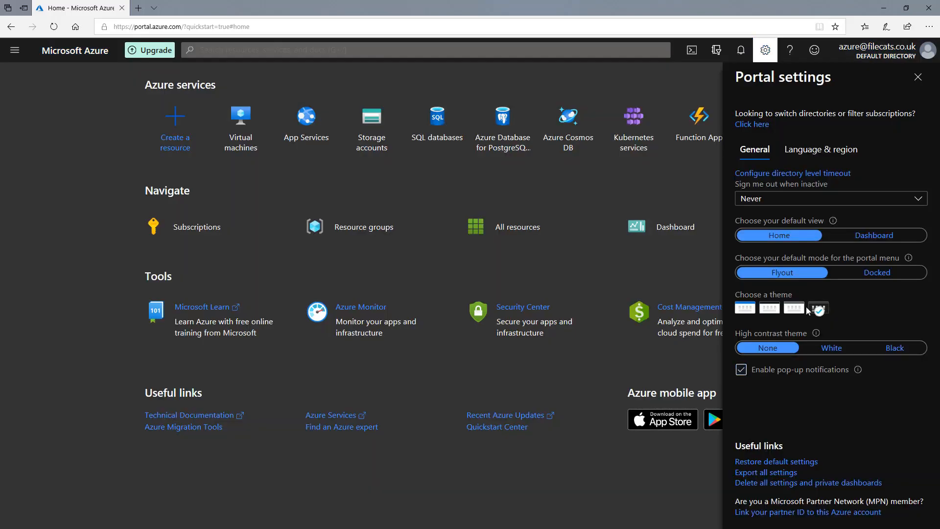
left_click(769, 308)
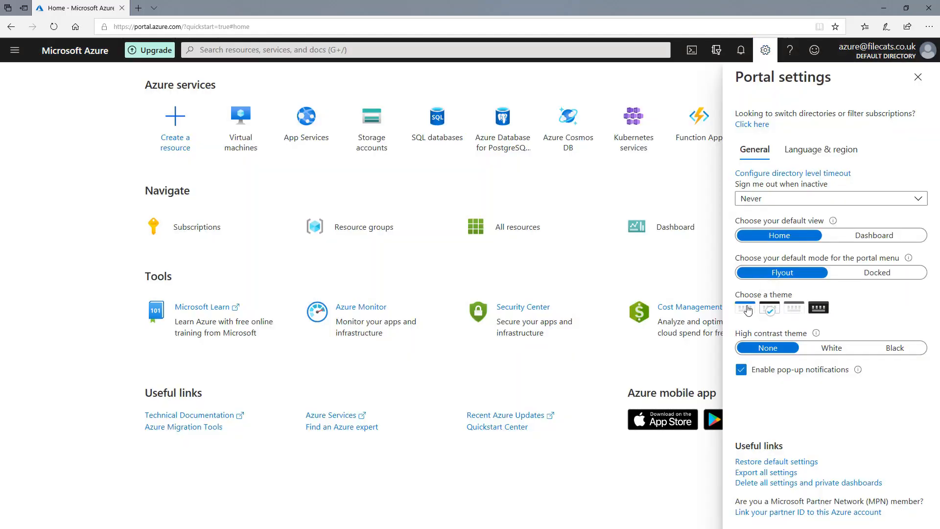
left_click(745, 308)
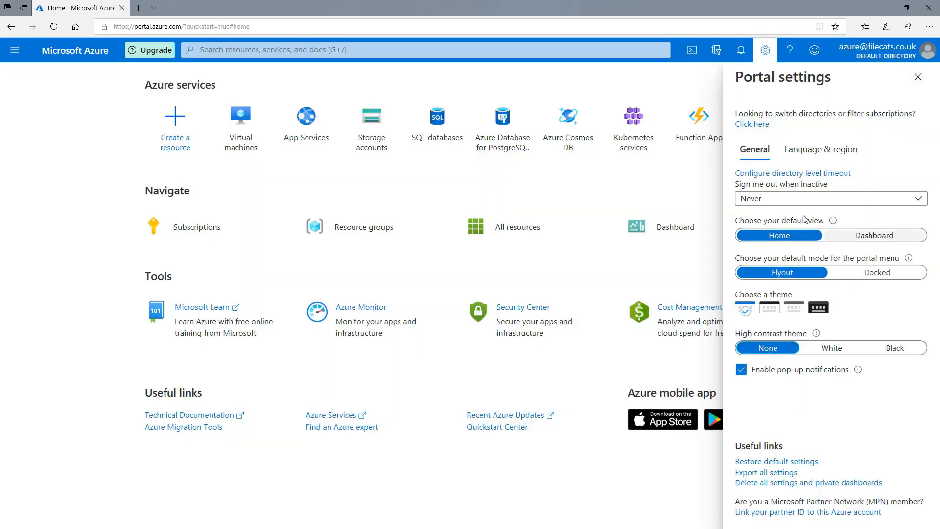
mouse_move(824, 243)
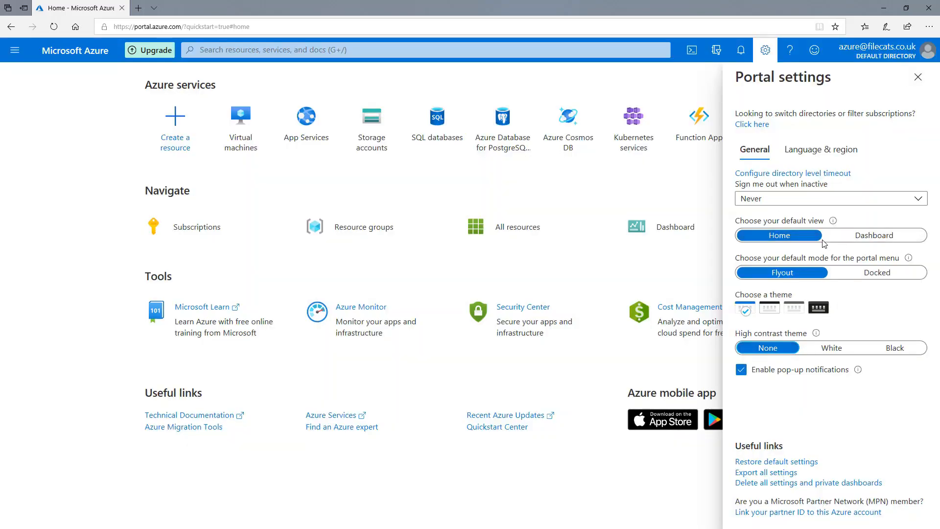
mouse_move(803, 243)
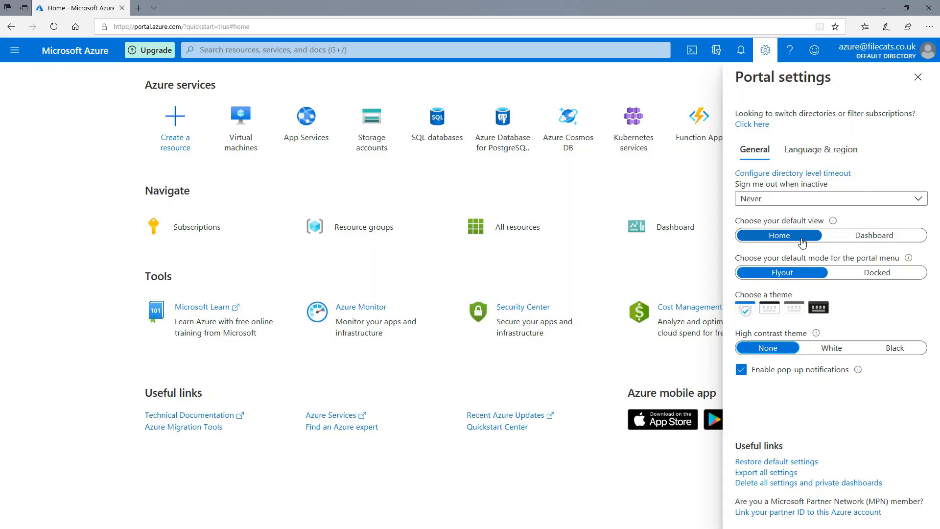
mouse_move(600, 224)
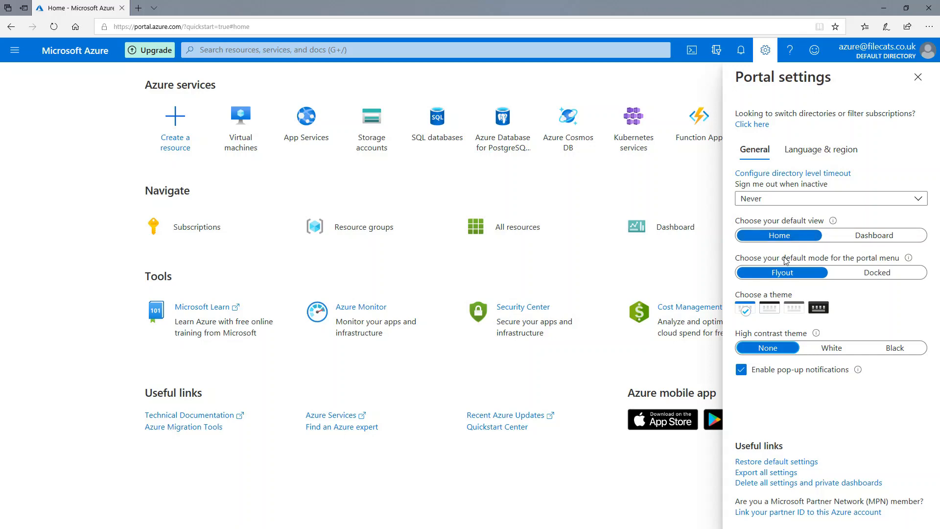
left_click(876, 272)
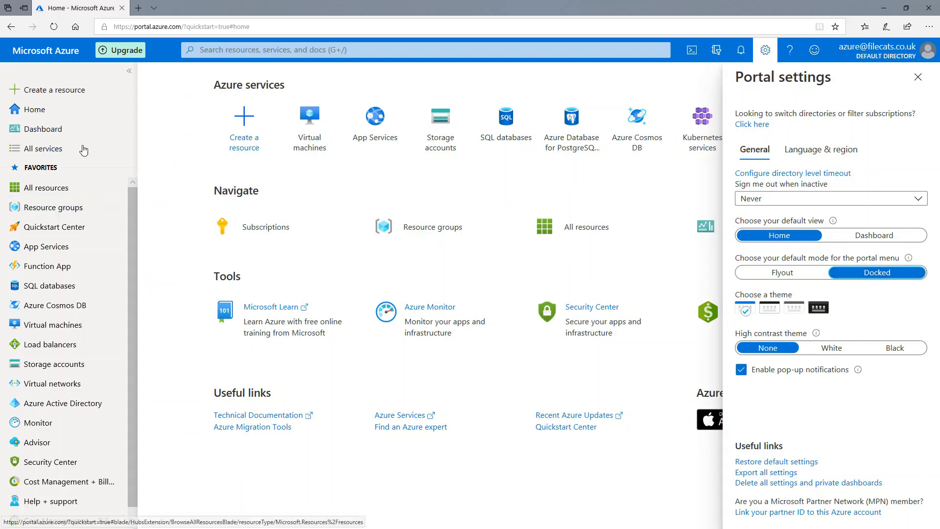
left_click(782, 272)
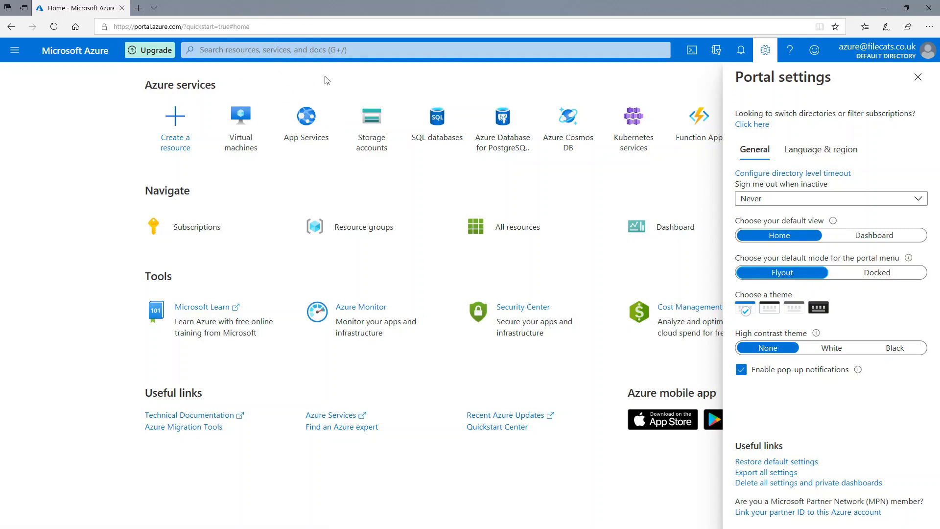
Step: View Azure's Help panel, then open and close the feedback form
left_click(790, 50)
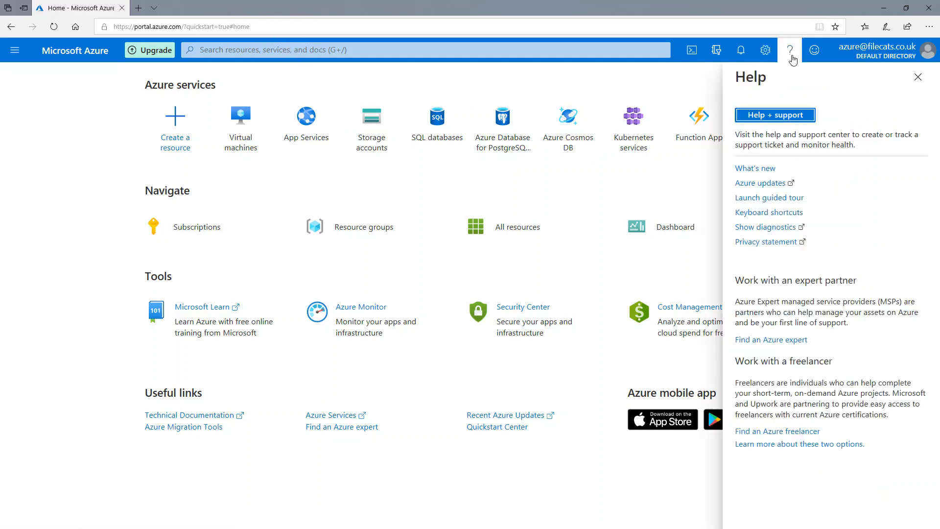
mouse_move(790, 50)
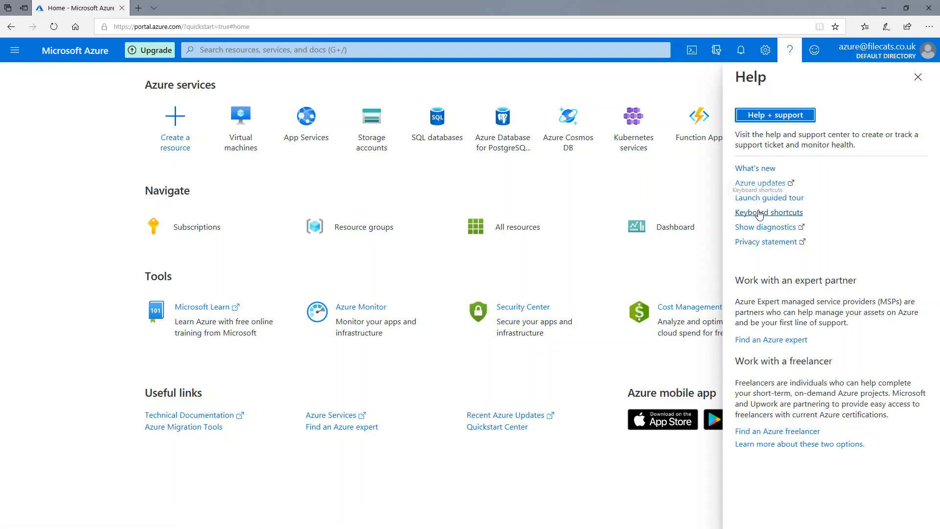
left_click(813, 50)
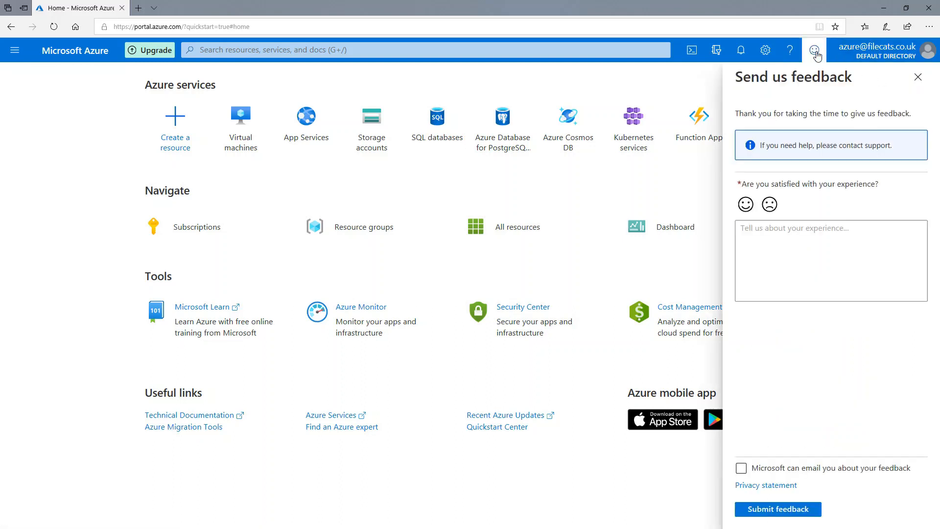
mouse_move(918, 77)
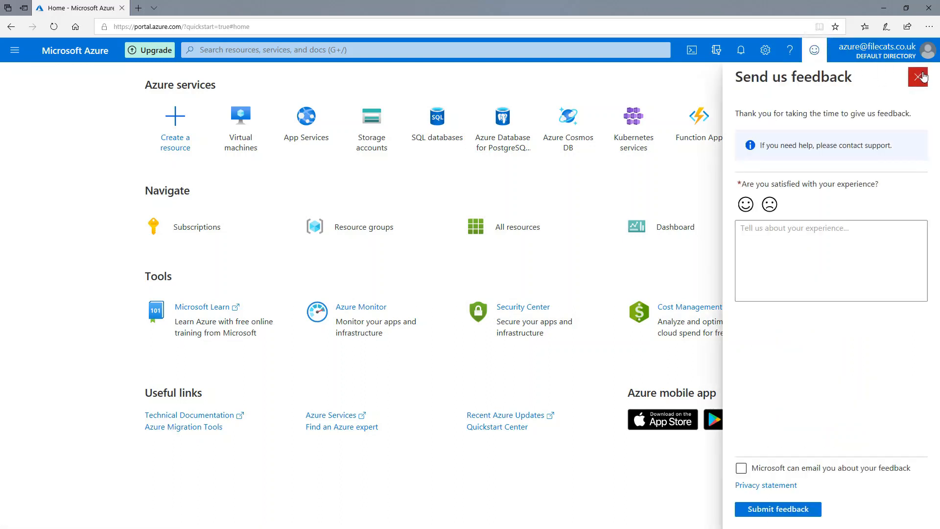
left_click(926, 50)
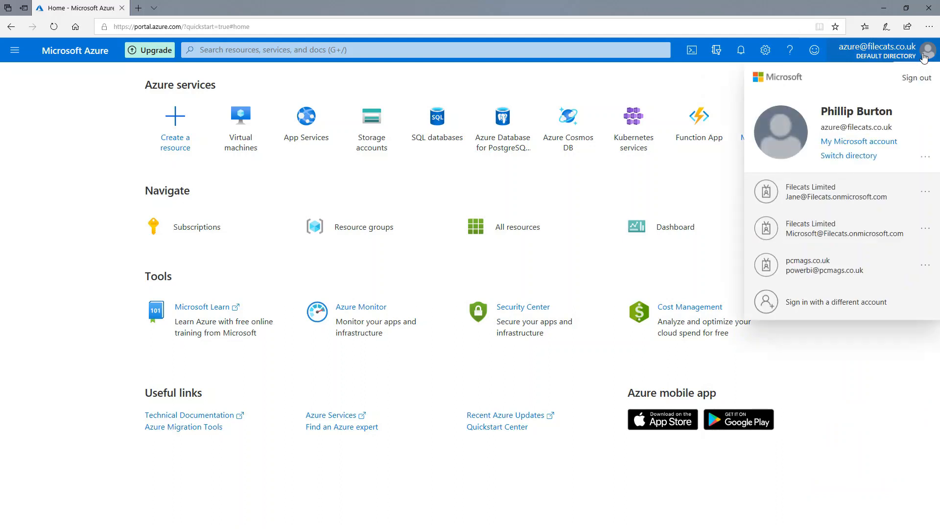
mouse_move(916, 78)
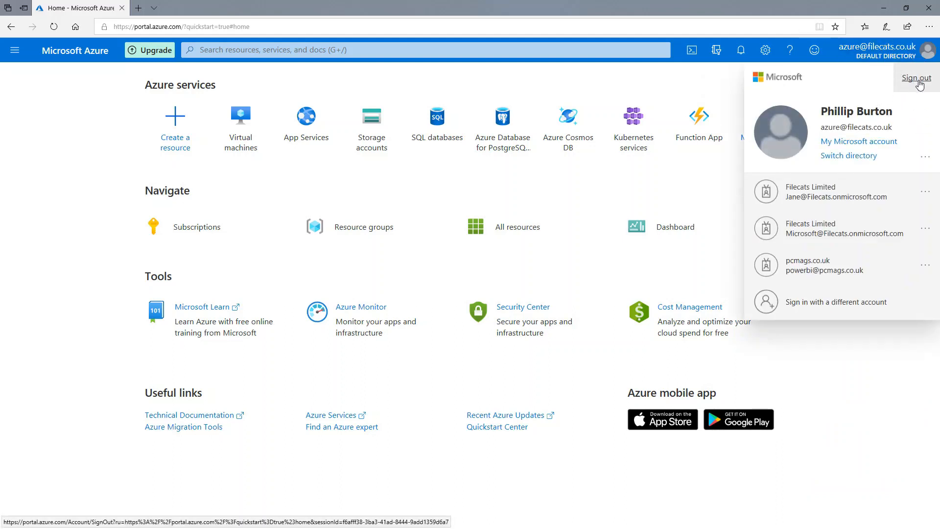
mouse_move(860, 367)
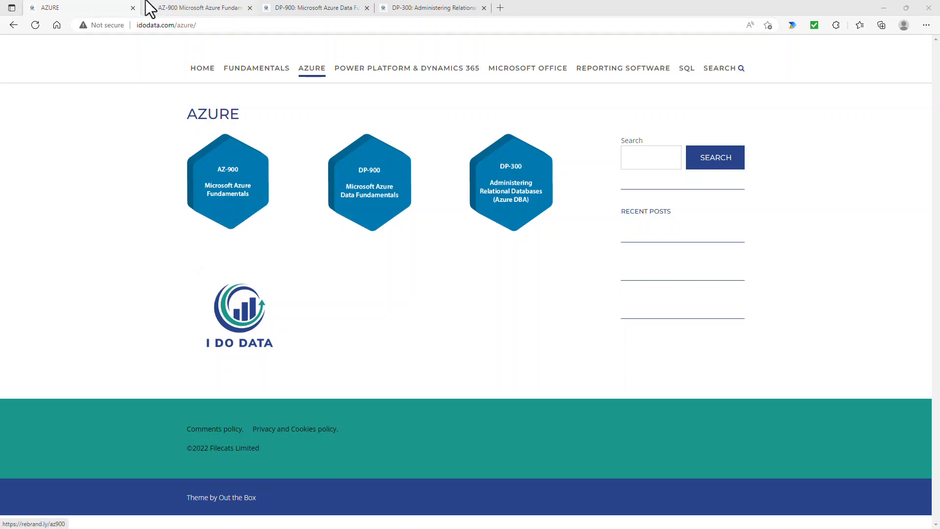
Step: Review the AZ-900 learning path, highlighting the identity and governance topic, then open DP-900
left_click(227, 180)
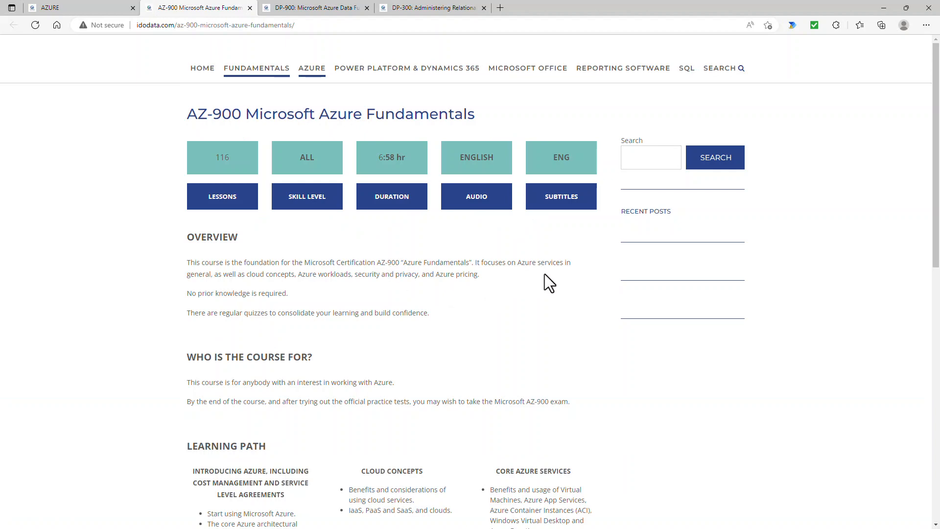
scroll("down", 3)
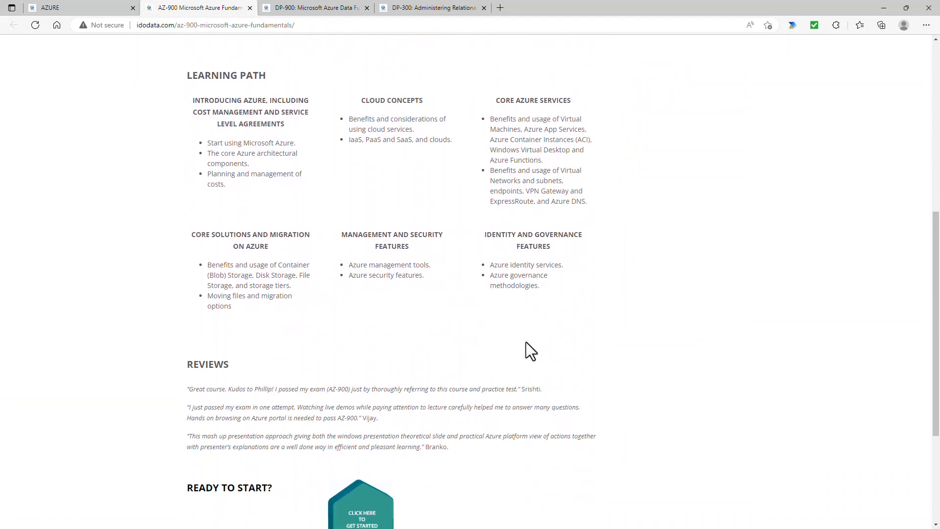
mouse_move(195, 127)
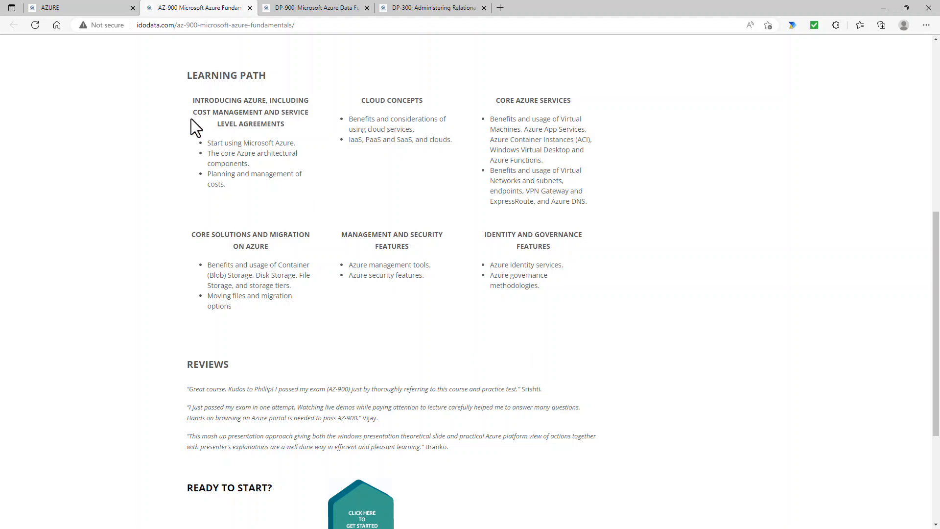
double_click(392, 100)
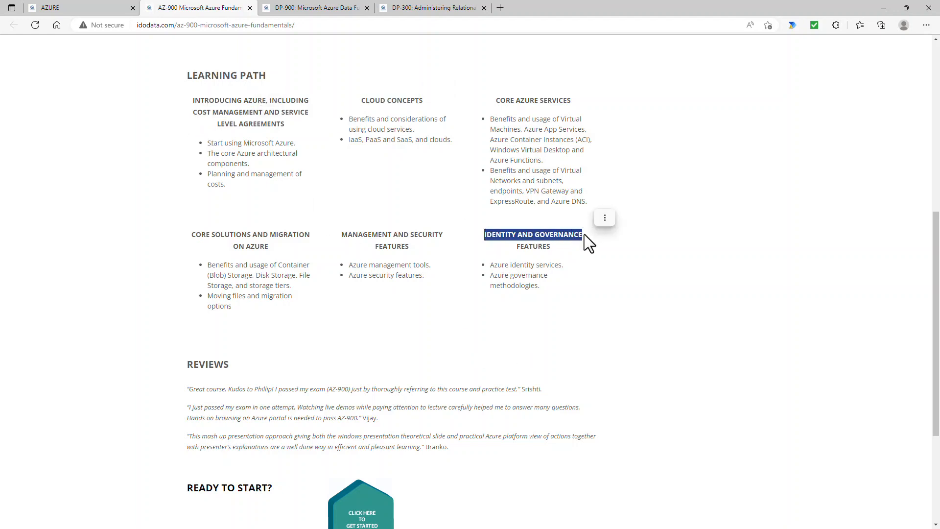
mouse_move(567, 249)
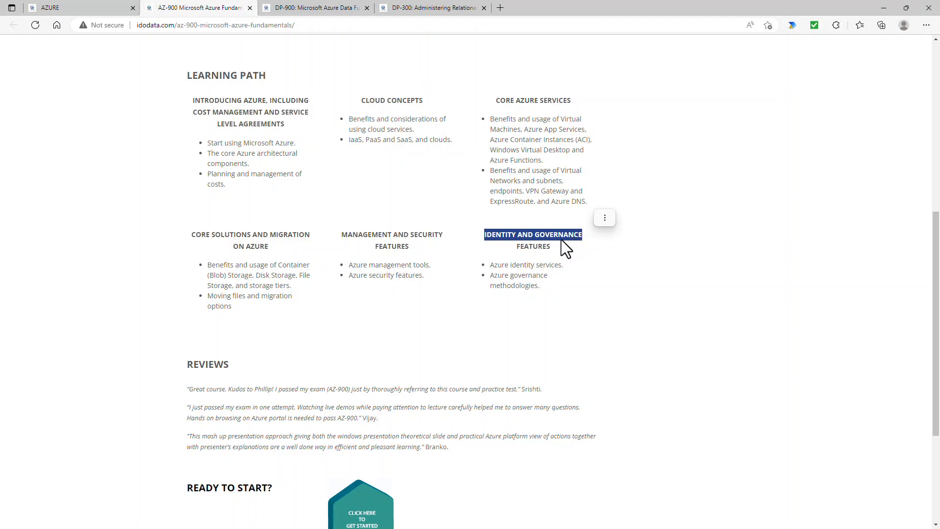
mouse_move(570, 131)
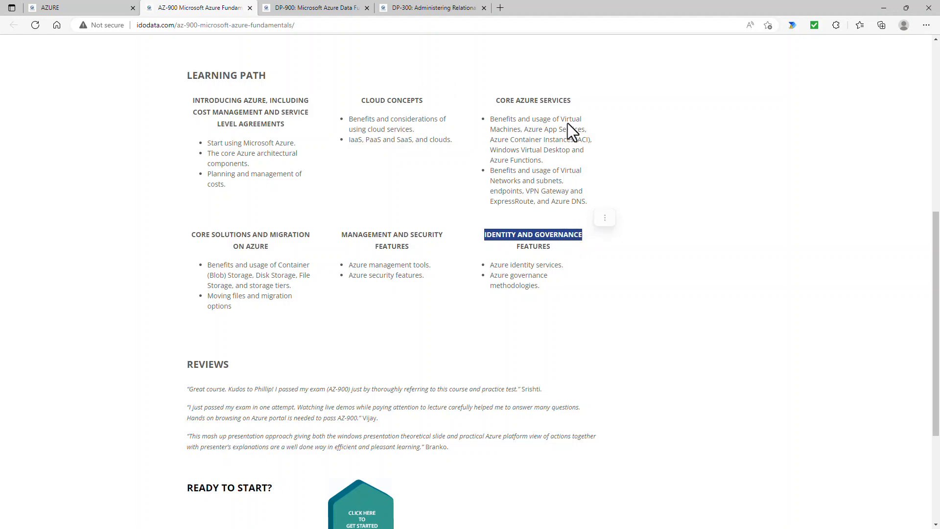
left_click_drag(561, 118, 584, 150)
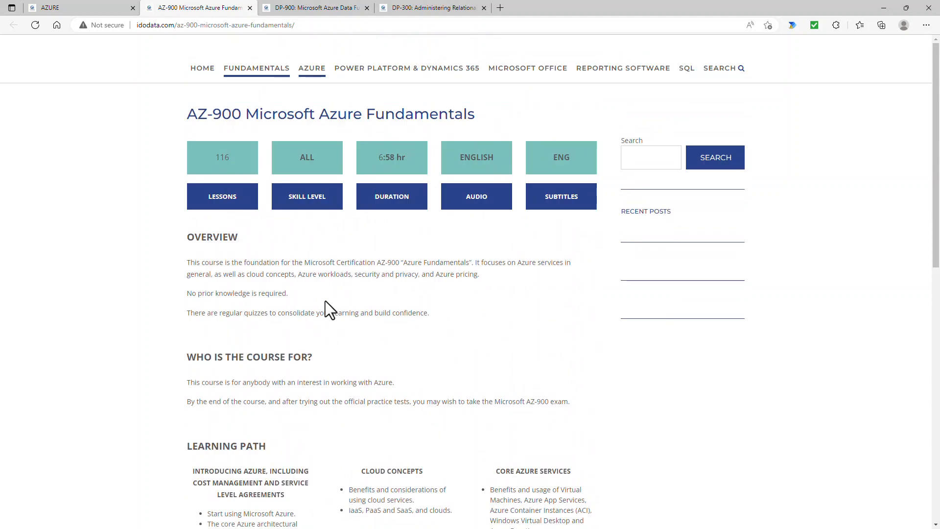
left_click(315, 7)
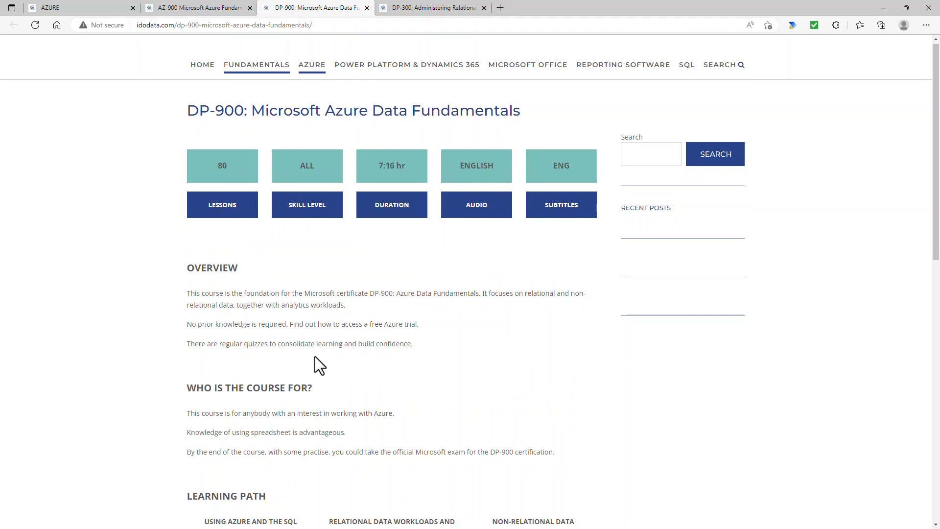
Step: Browse the DP-900 learning path, highlight modern data warehouse, then open DP-300
scroll("down", 3)
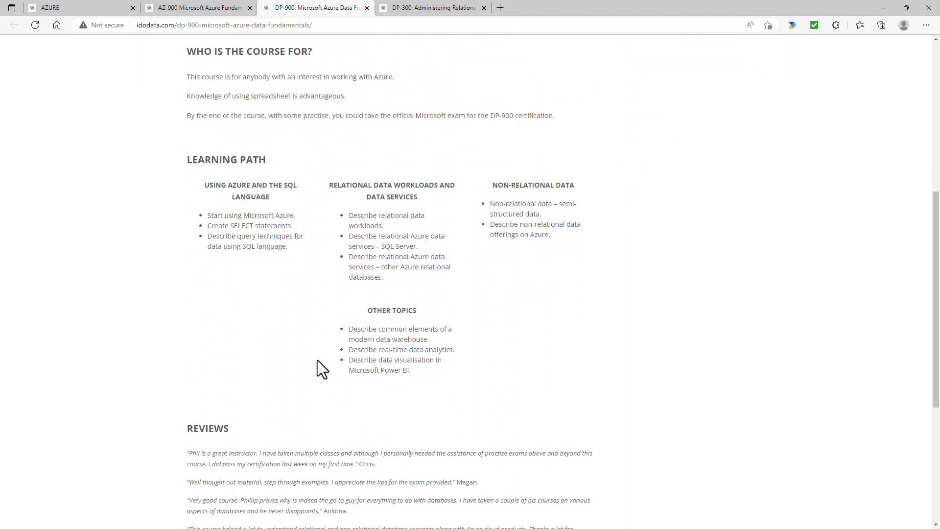
scroll("down", 3)
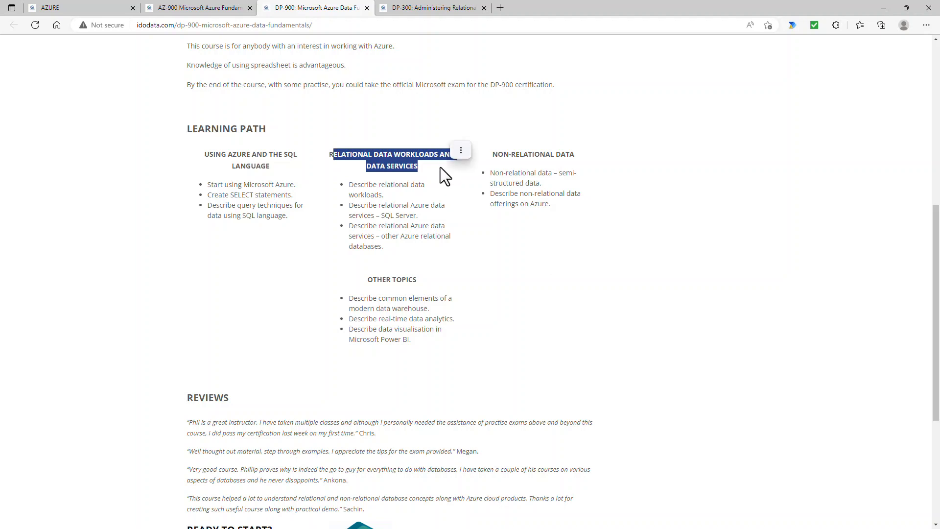
mouse_move(497, 165)
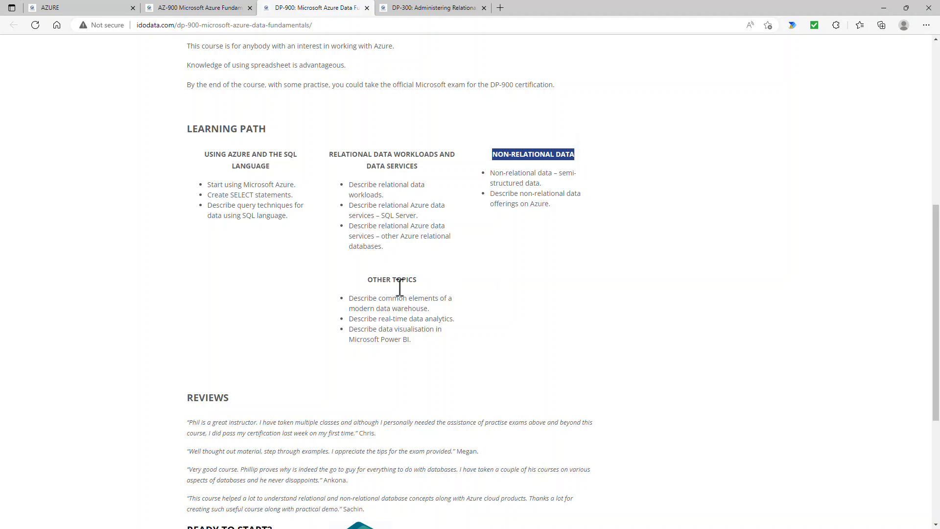
left_click_drag(349, 298, 430, 308)
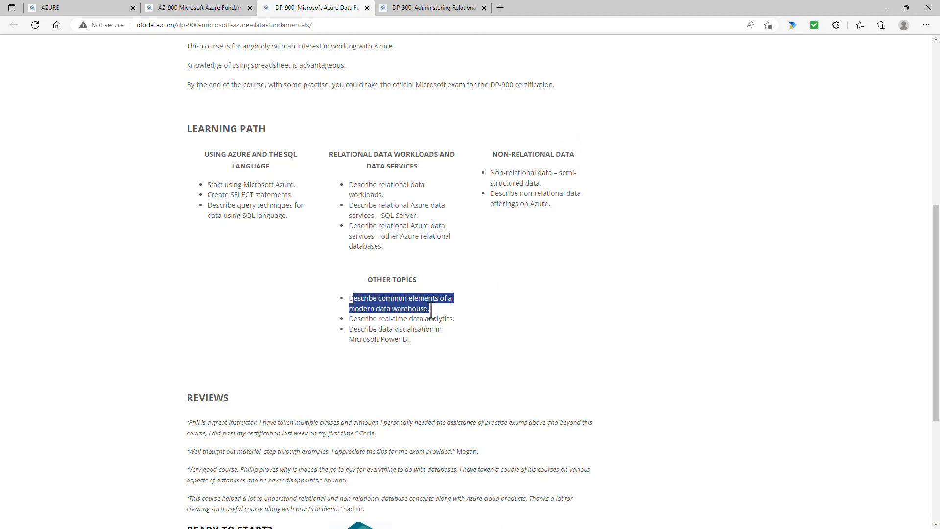
left_click(431, 331)
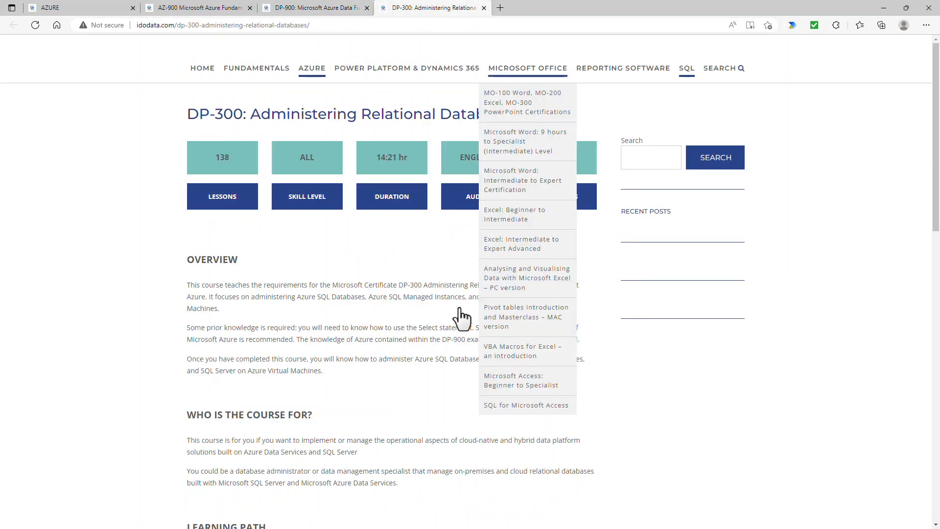
mouse_move(341, 358)
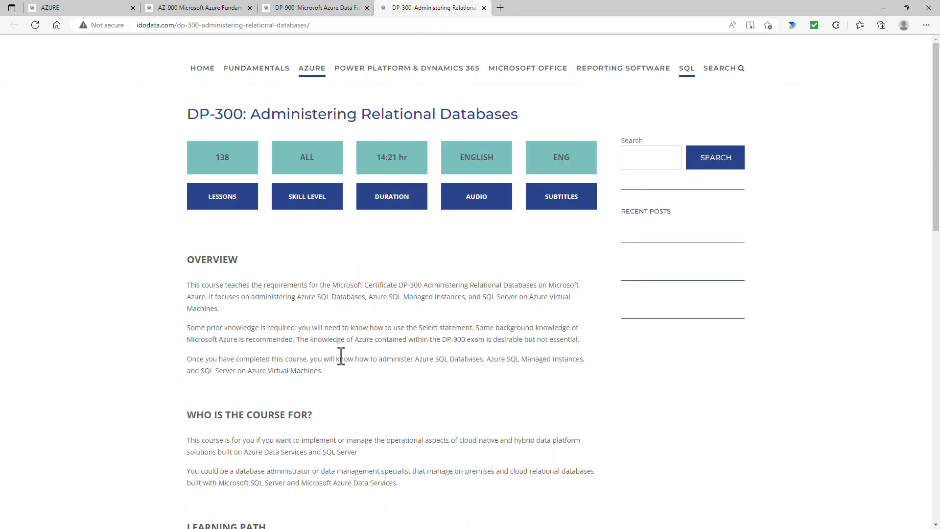
Step: Scroll through the DP-300 overview and learning path, then back up
scroll("down", 3)
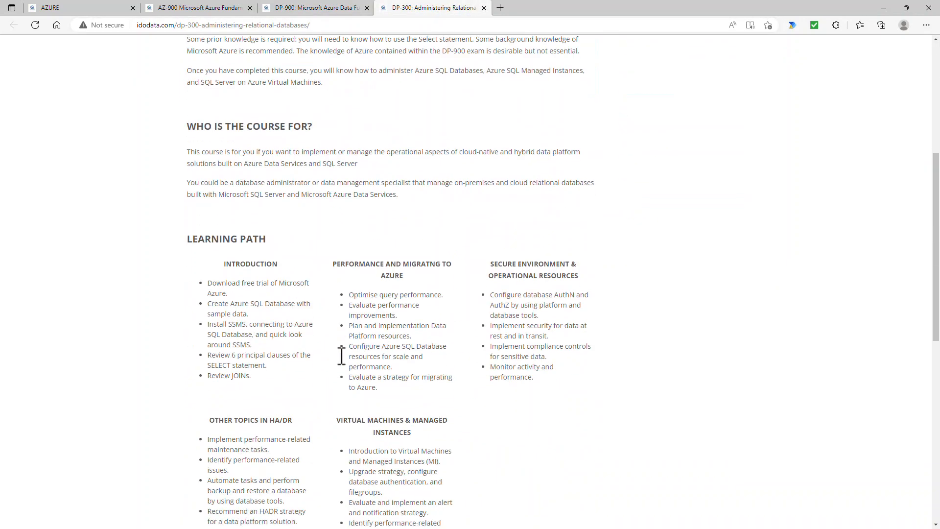
scroll("down", 3)
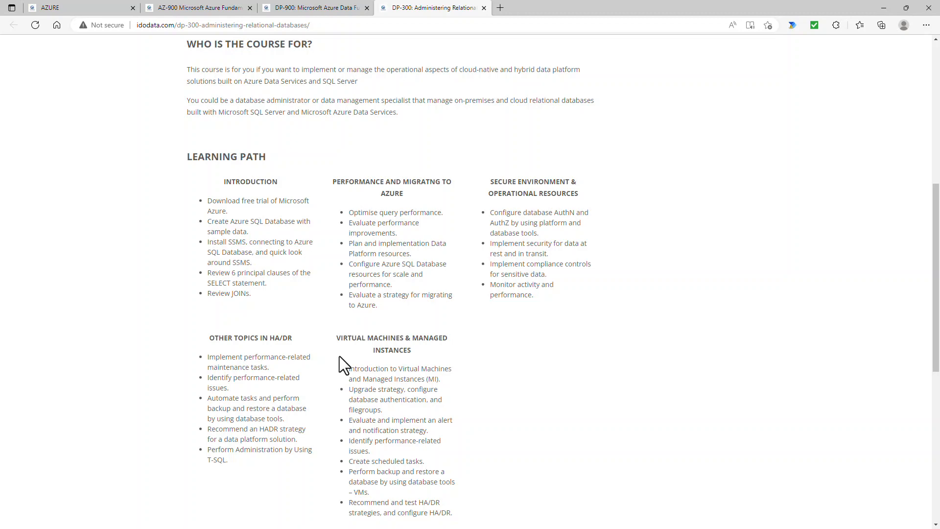
mouse_move(491, 335)
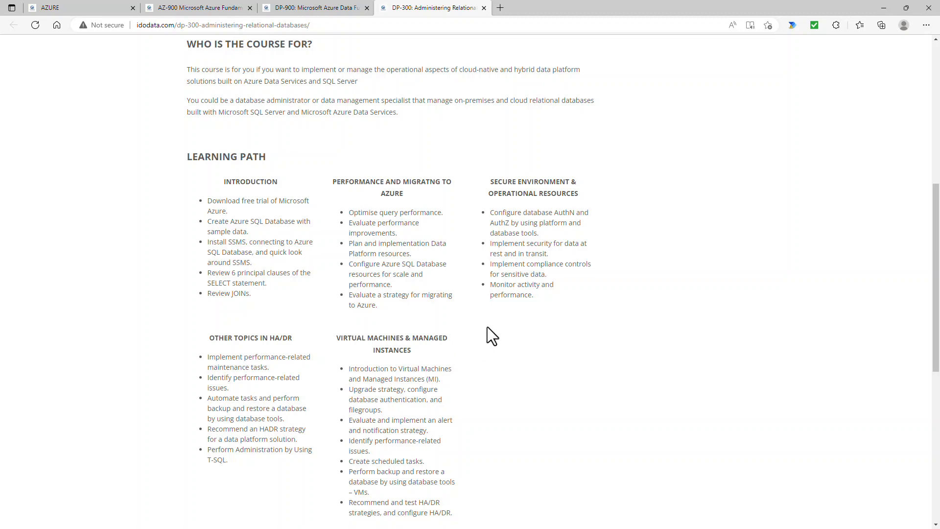
scroll("up", 3)
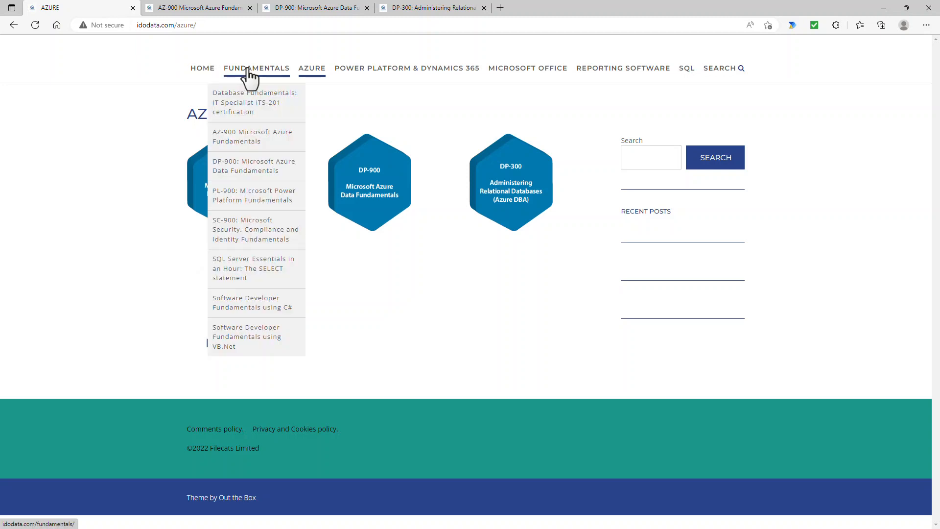
mouse_move(274, 77)
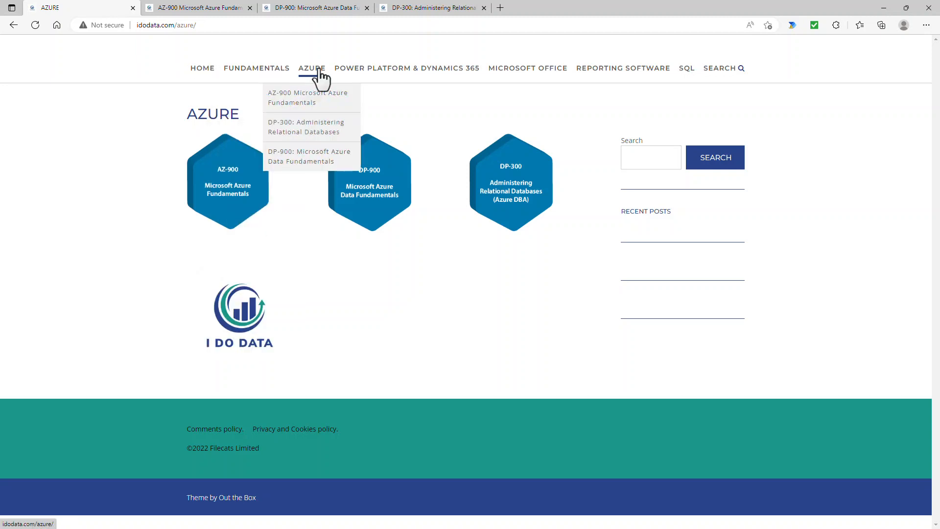
mouse_move(406, 68)
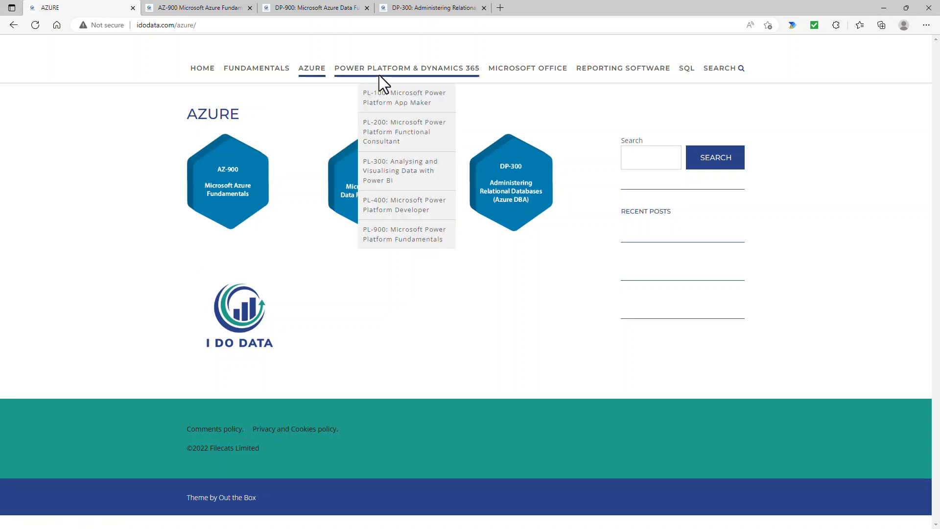
mouse_move(527, 68)
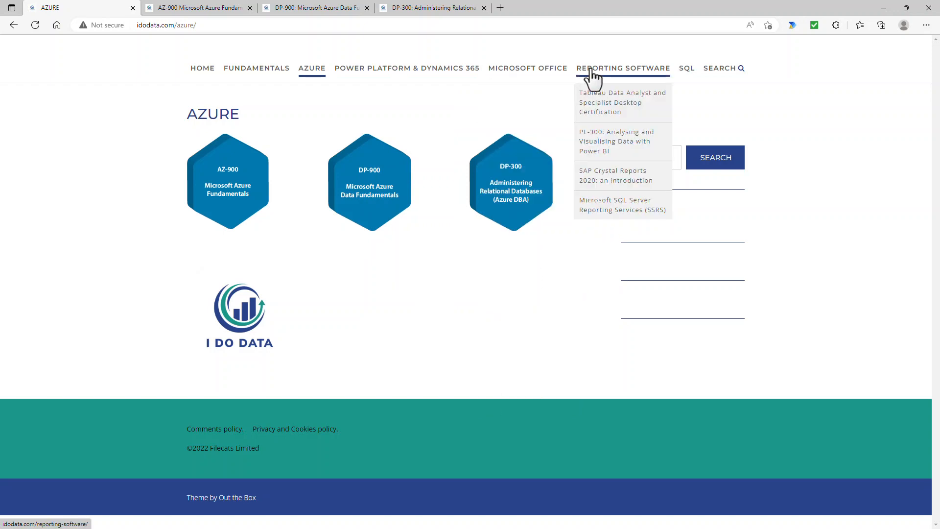
Step: Browse the top navigation menus and go to the I Do Data home page
left_click(313, 7)
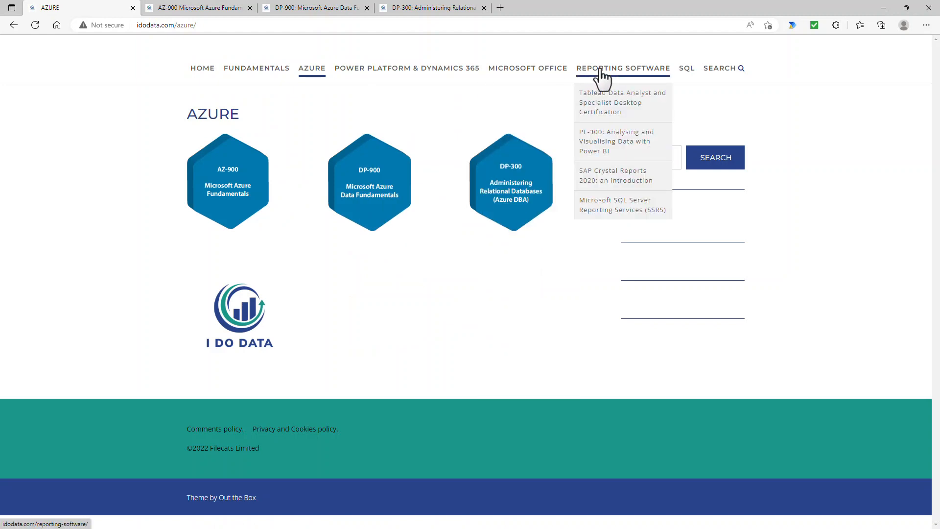
mouse_move(685, 68)
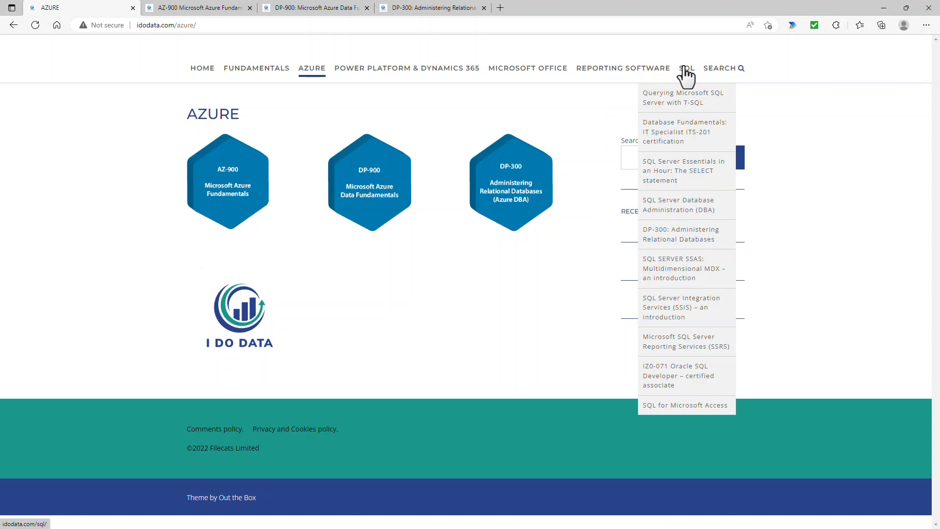
left_click(203, 68)
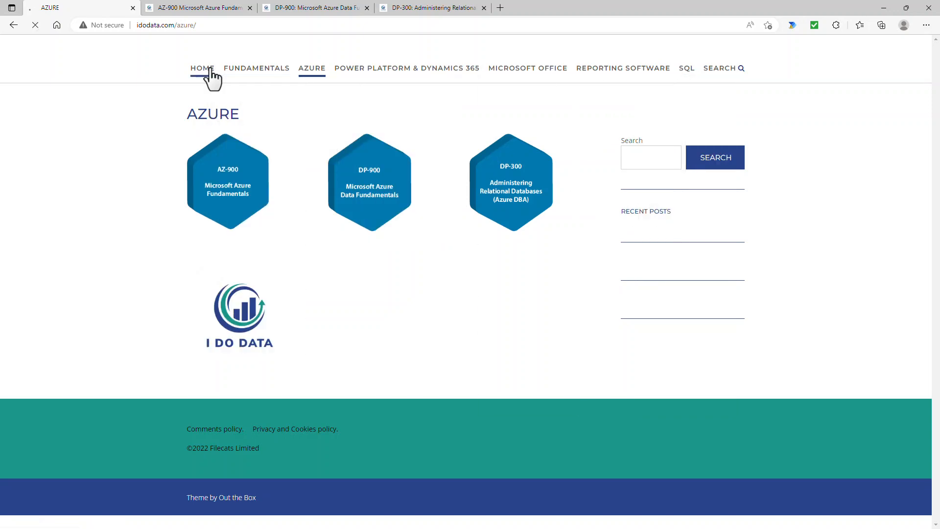
left_click(202, 68)
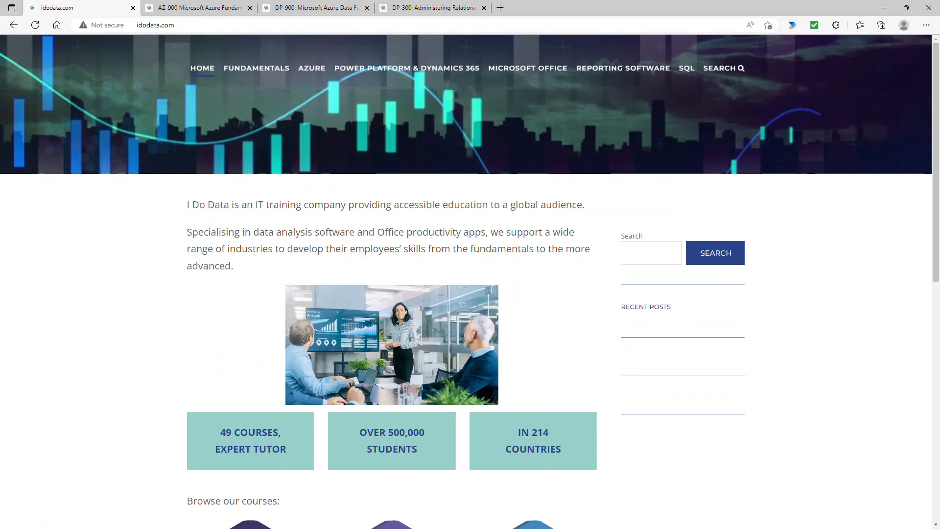